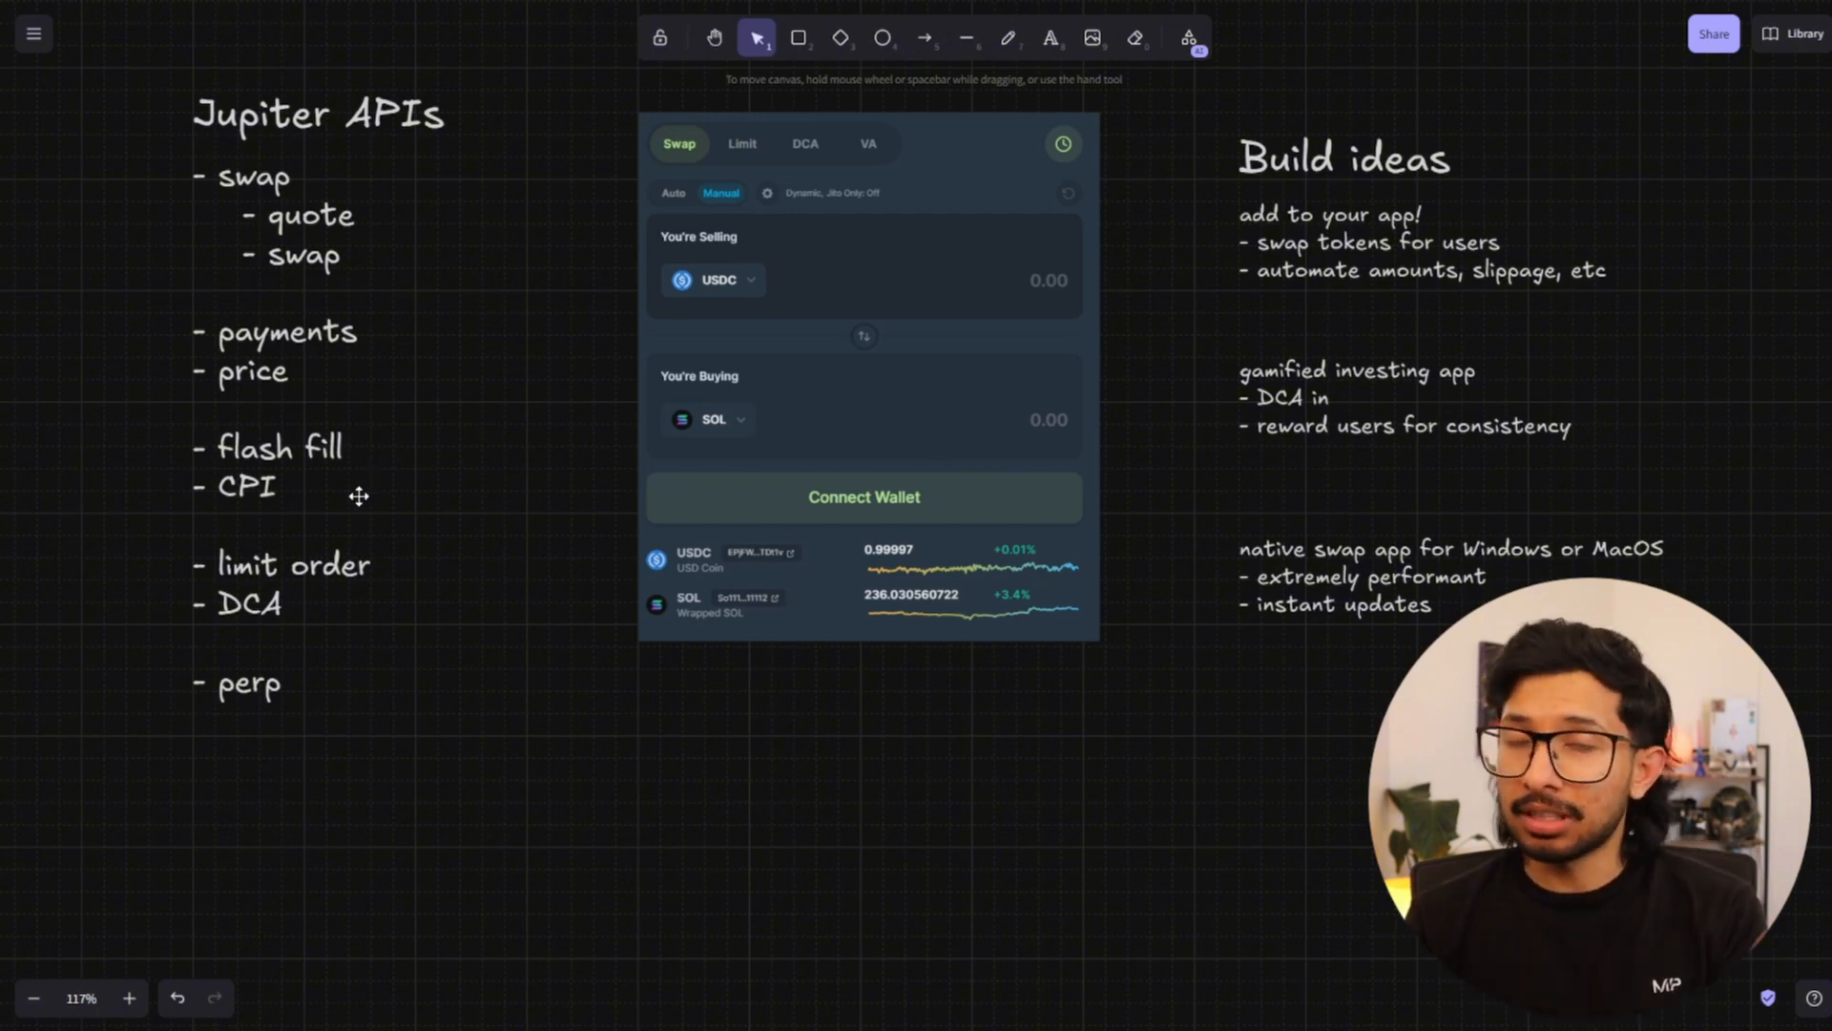
{"action": "mouse_move", "coordinate": [191, 485]}
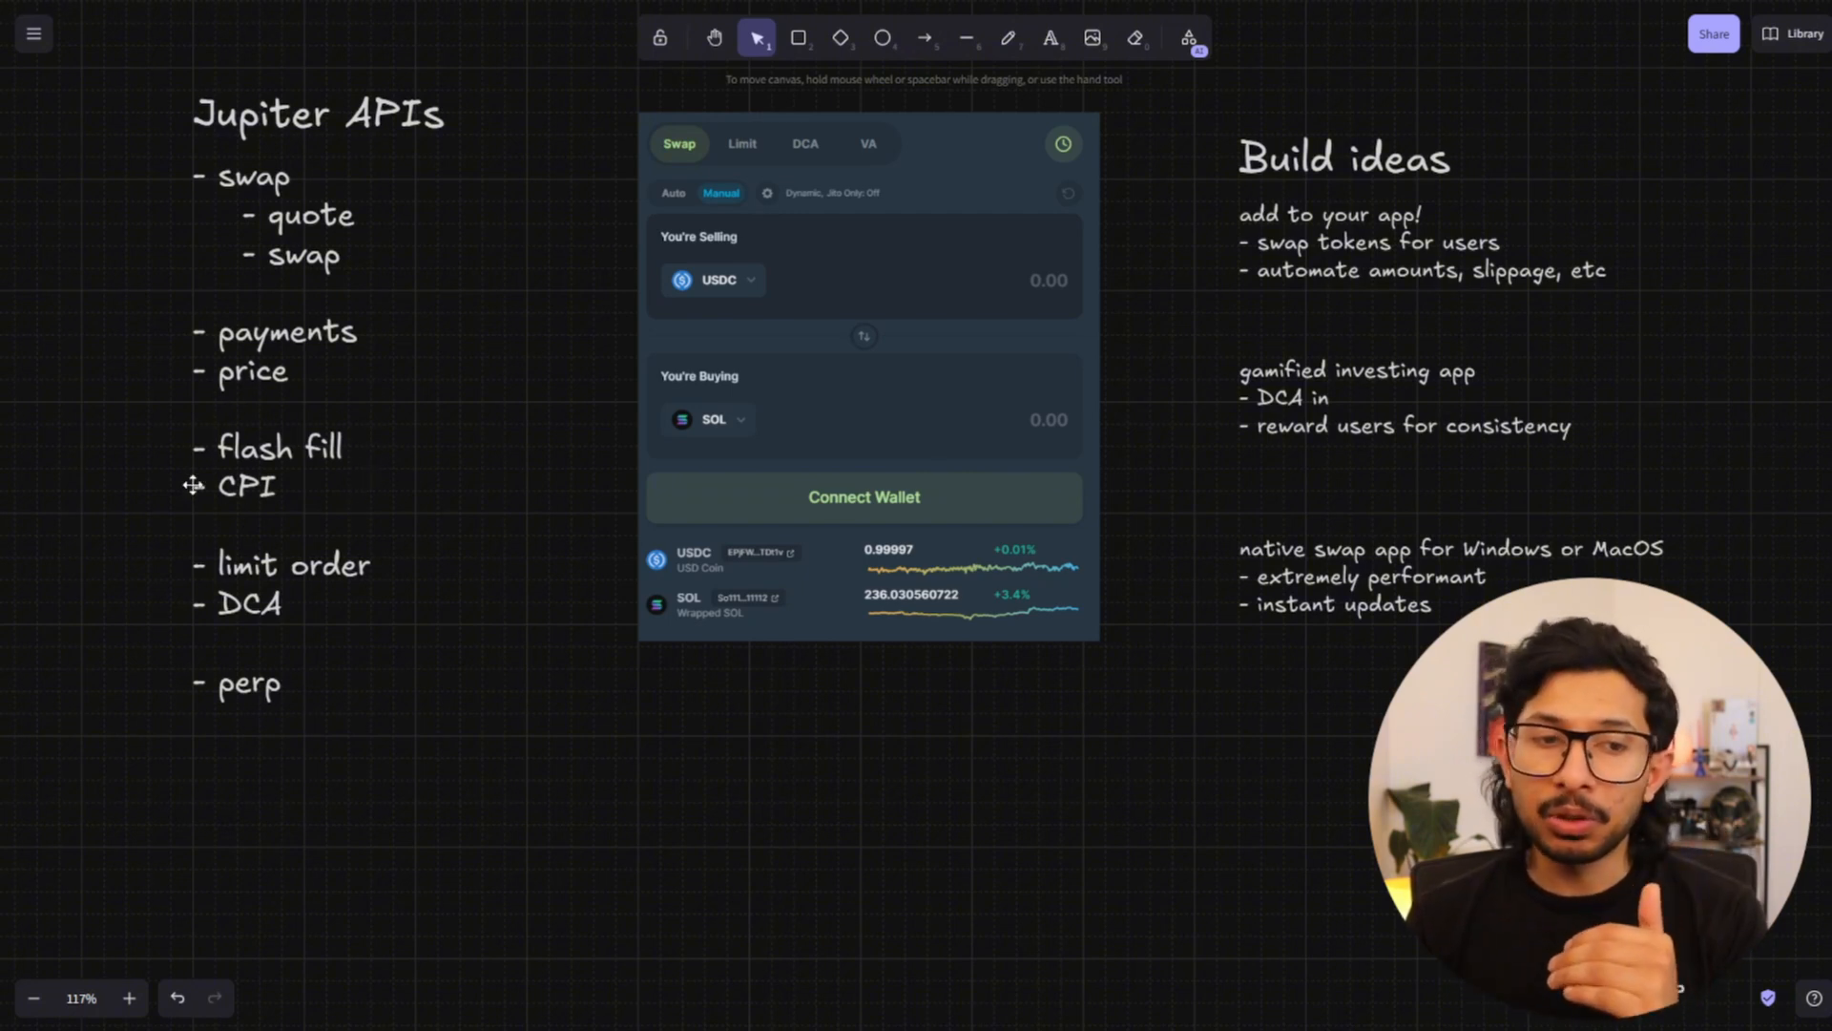
{"action": "mouse_move", "coordinate": [418, 565]}
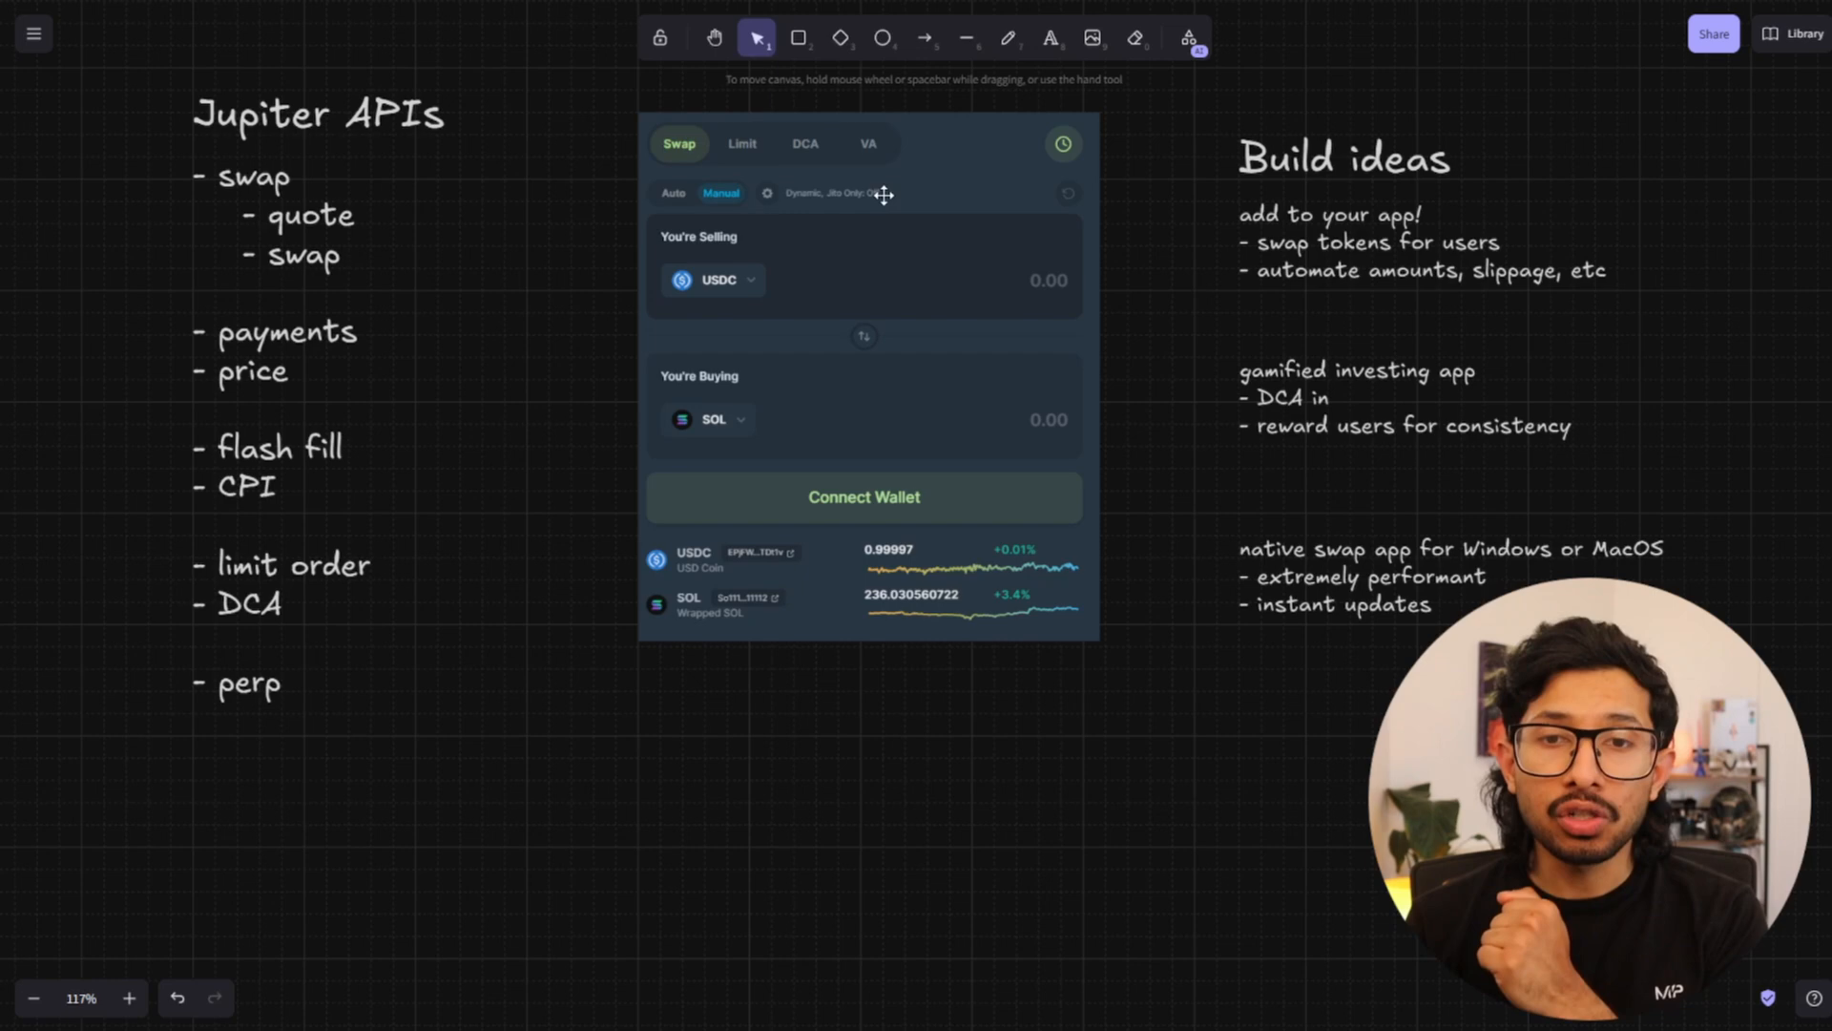
{"action": "mouse_move", "coordinate": [492, 555]}
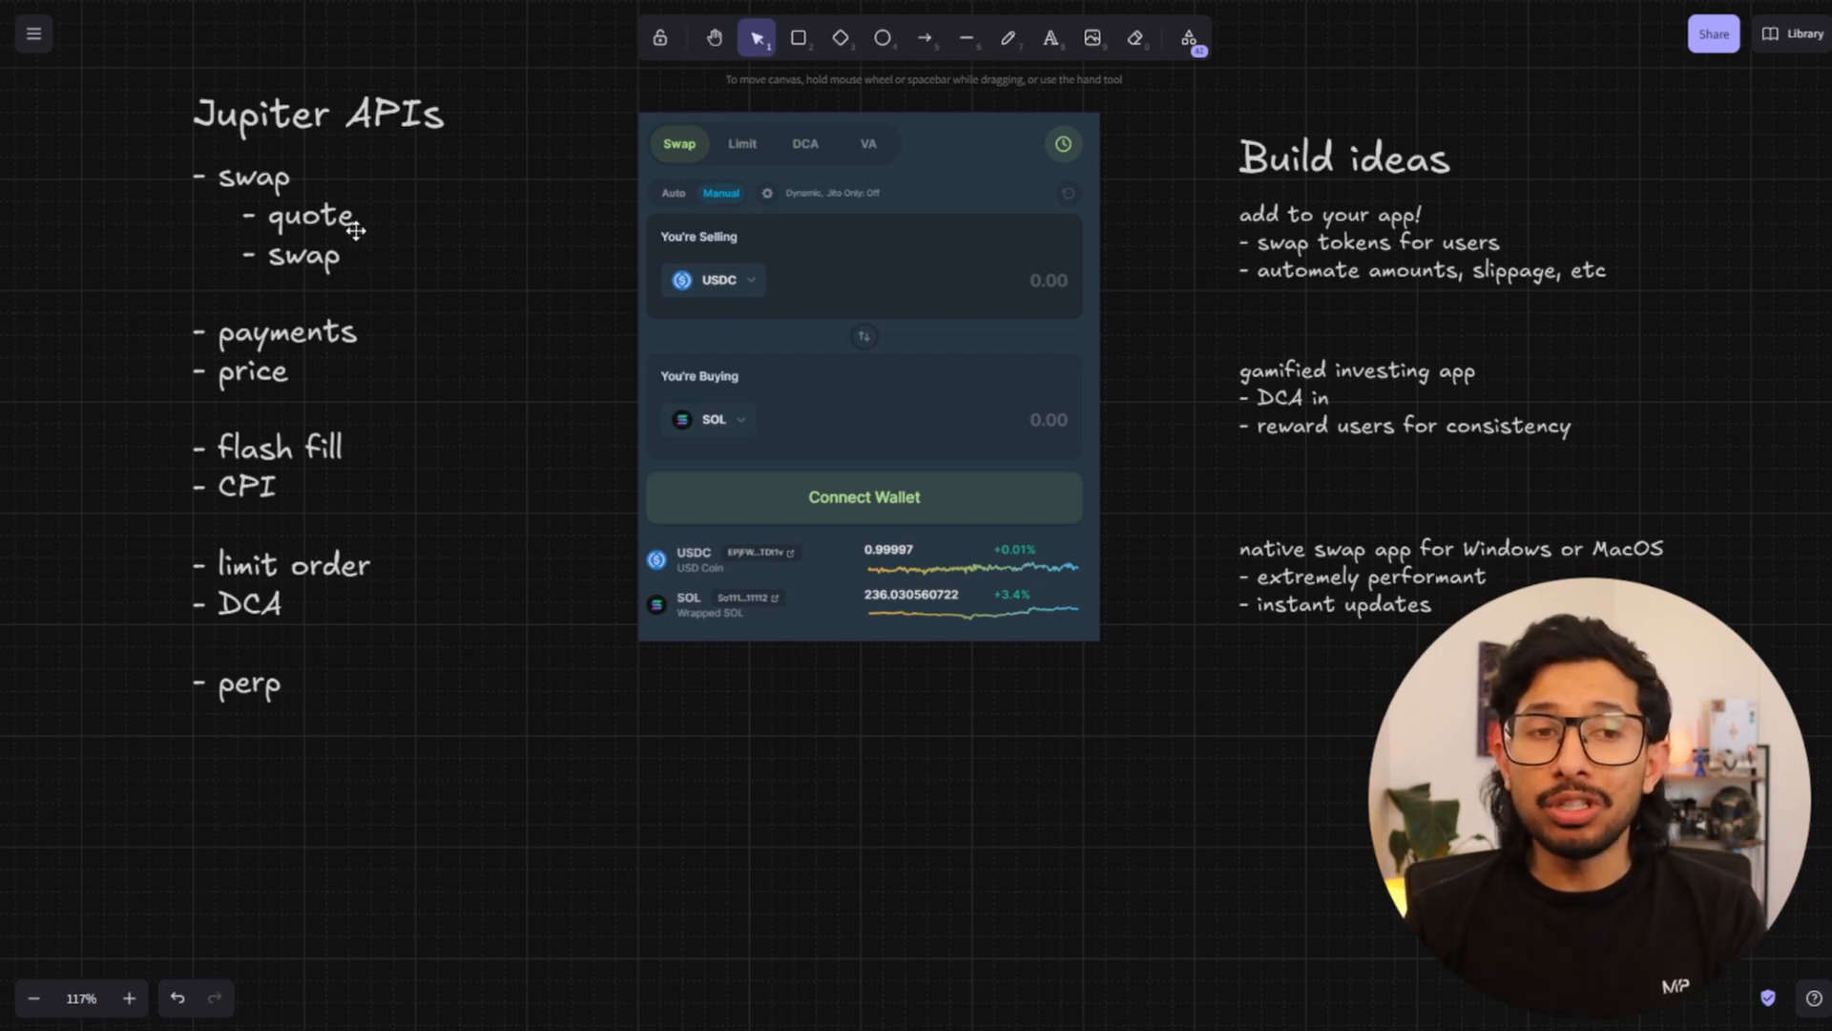
{"action": "mouse_move", "coordinate": [1407, 337]}
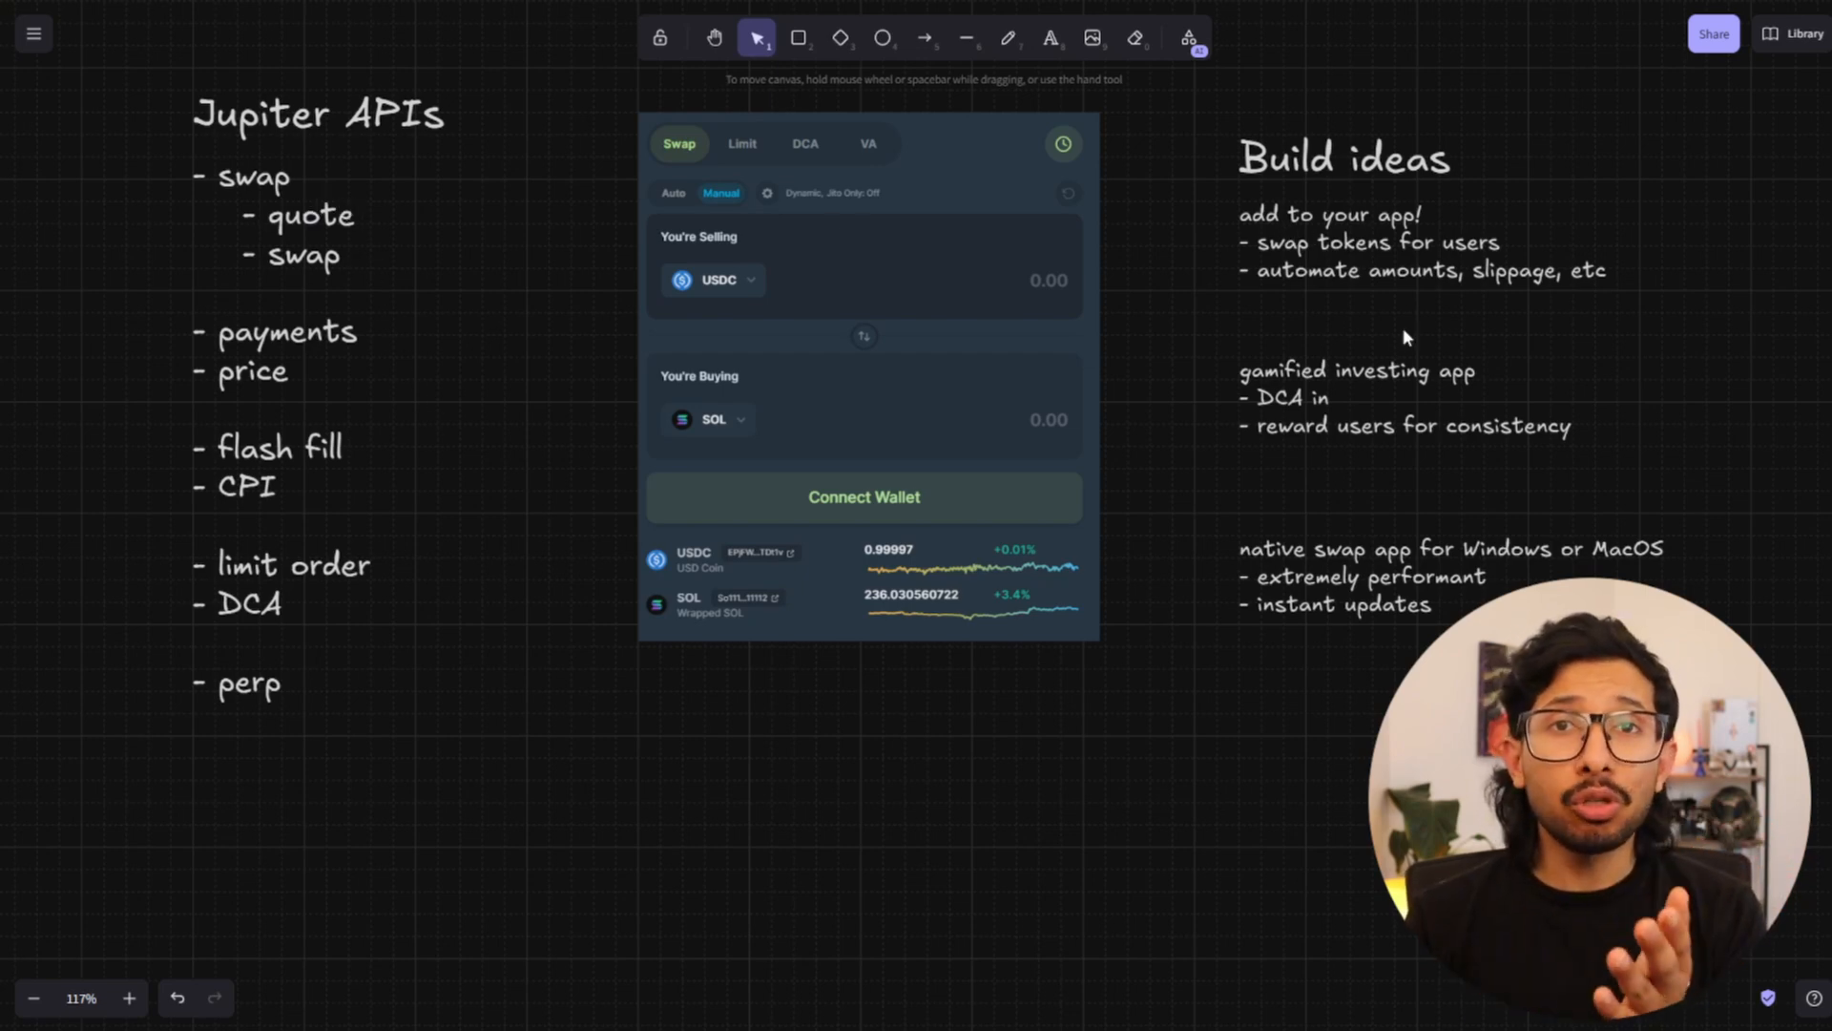
{"action": "mouse_move", "coordinate": [1389, 313]}
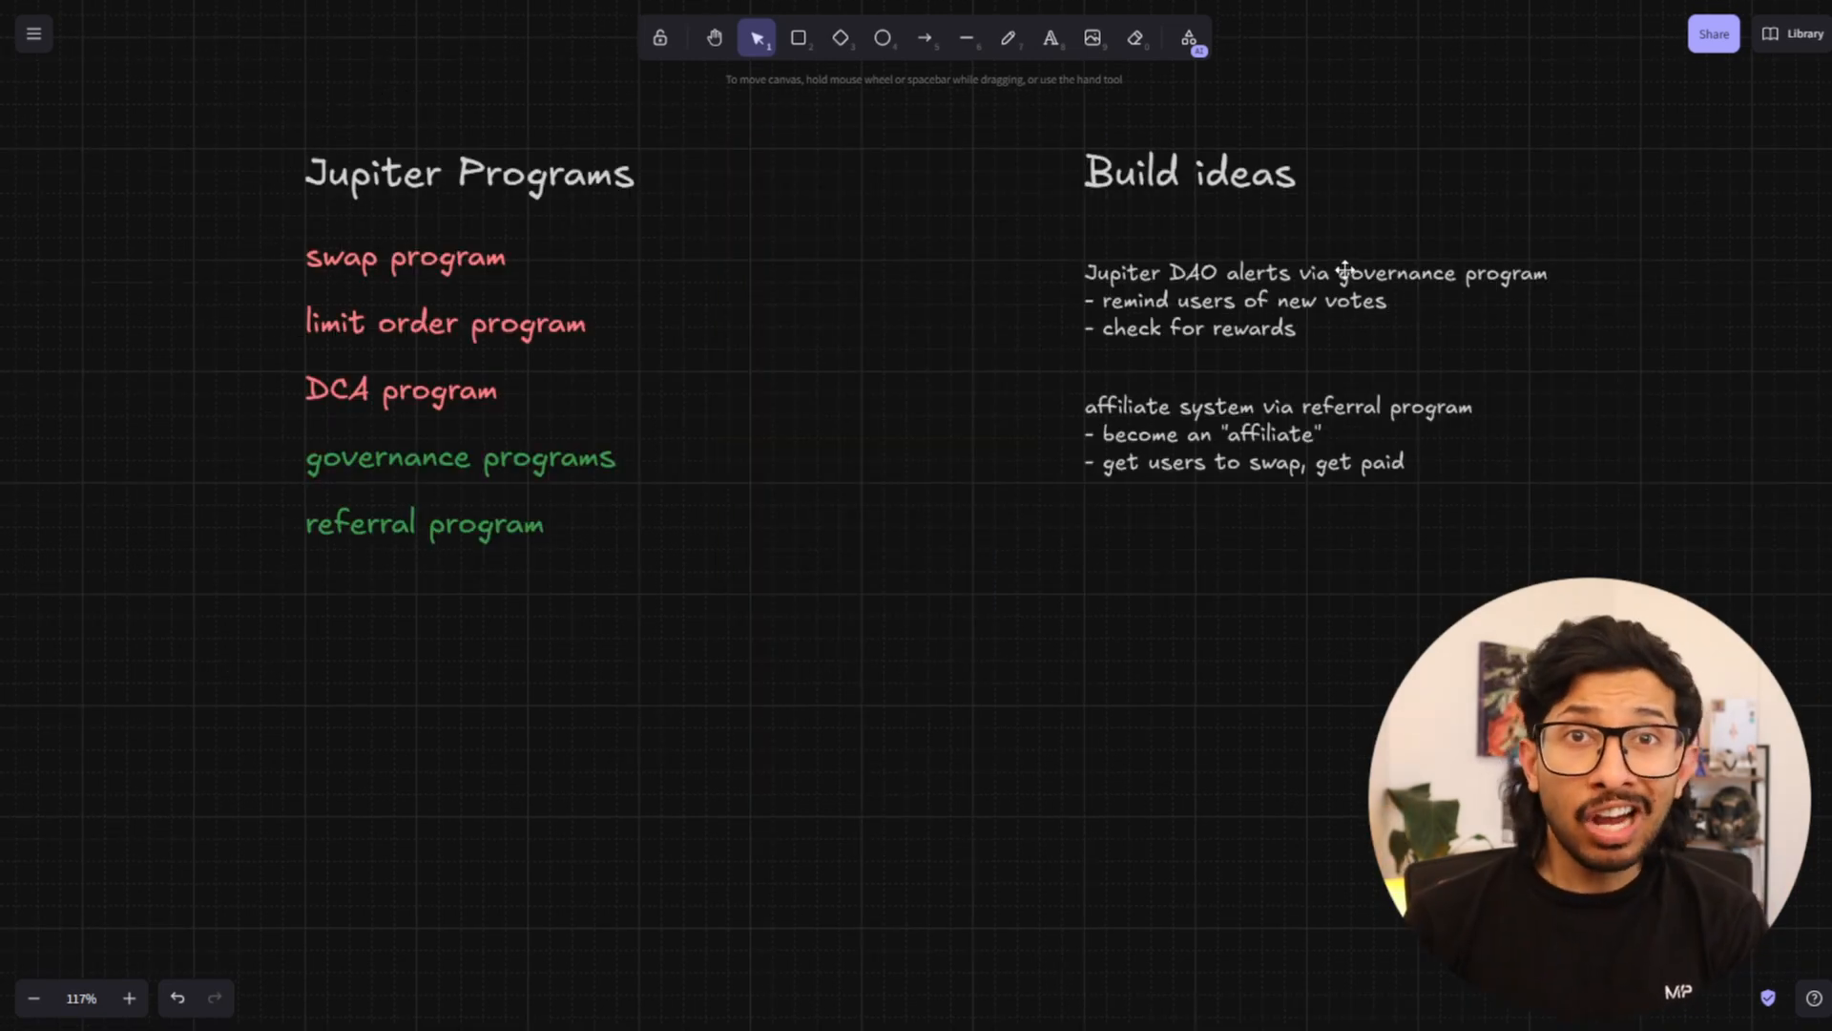
{"action": "mouse_move", "coordinate": [1439, 601]}
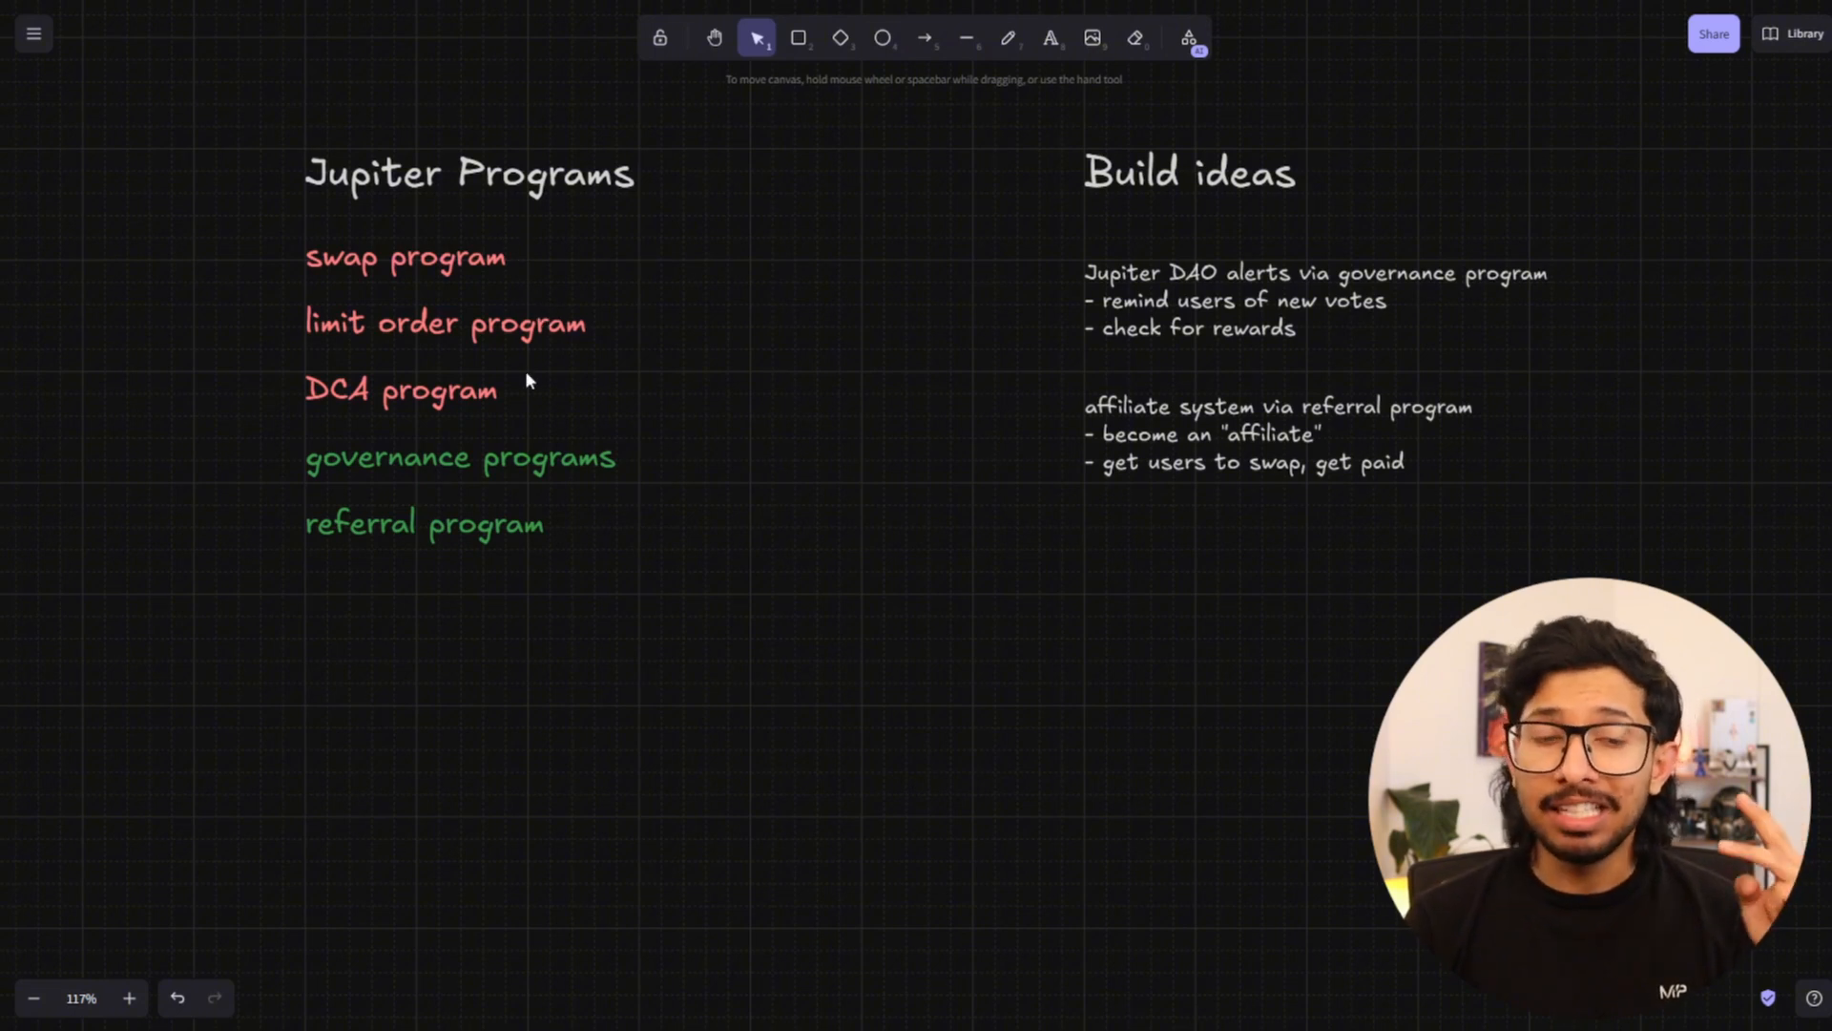
{"action": "mouse_move", "coordinate": [572, 380]}
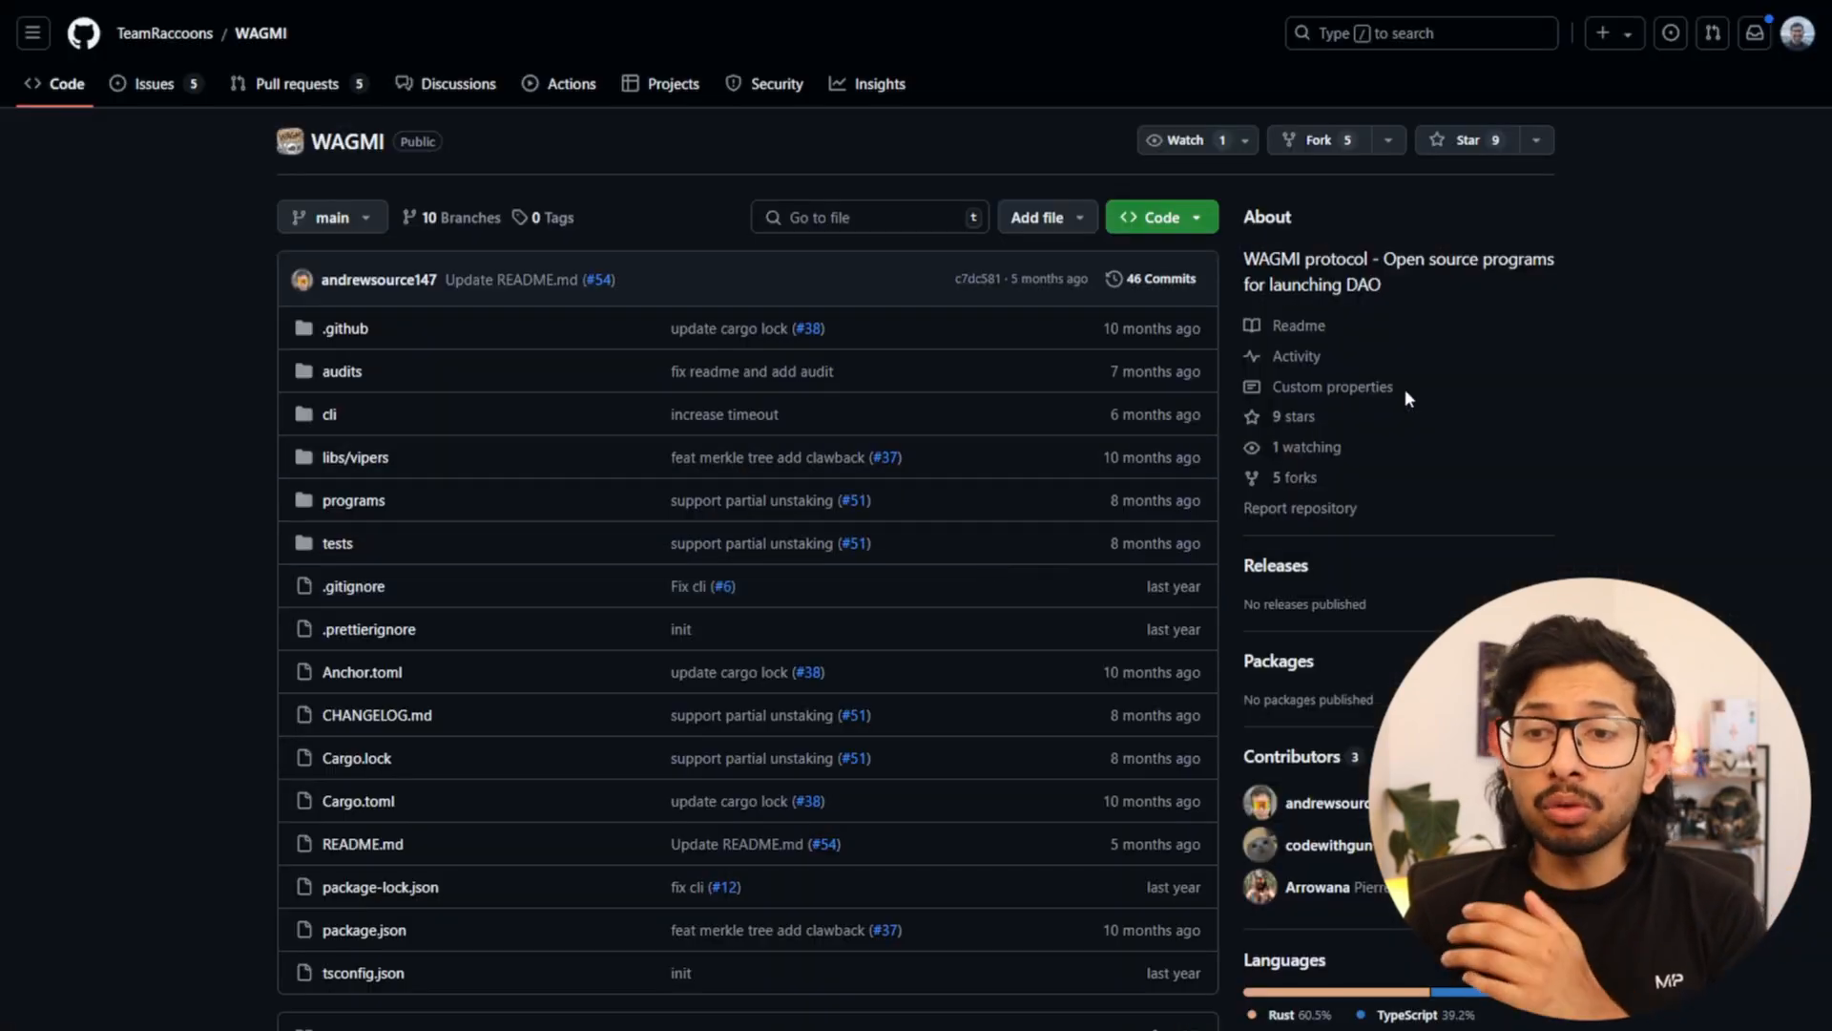
Scroll down through the TeamRaccoons/WAGMI repository page on GitHub.
{"action": "scroll", "scroll_direction": "down", "scroll_amount": 3}
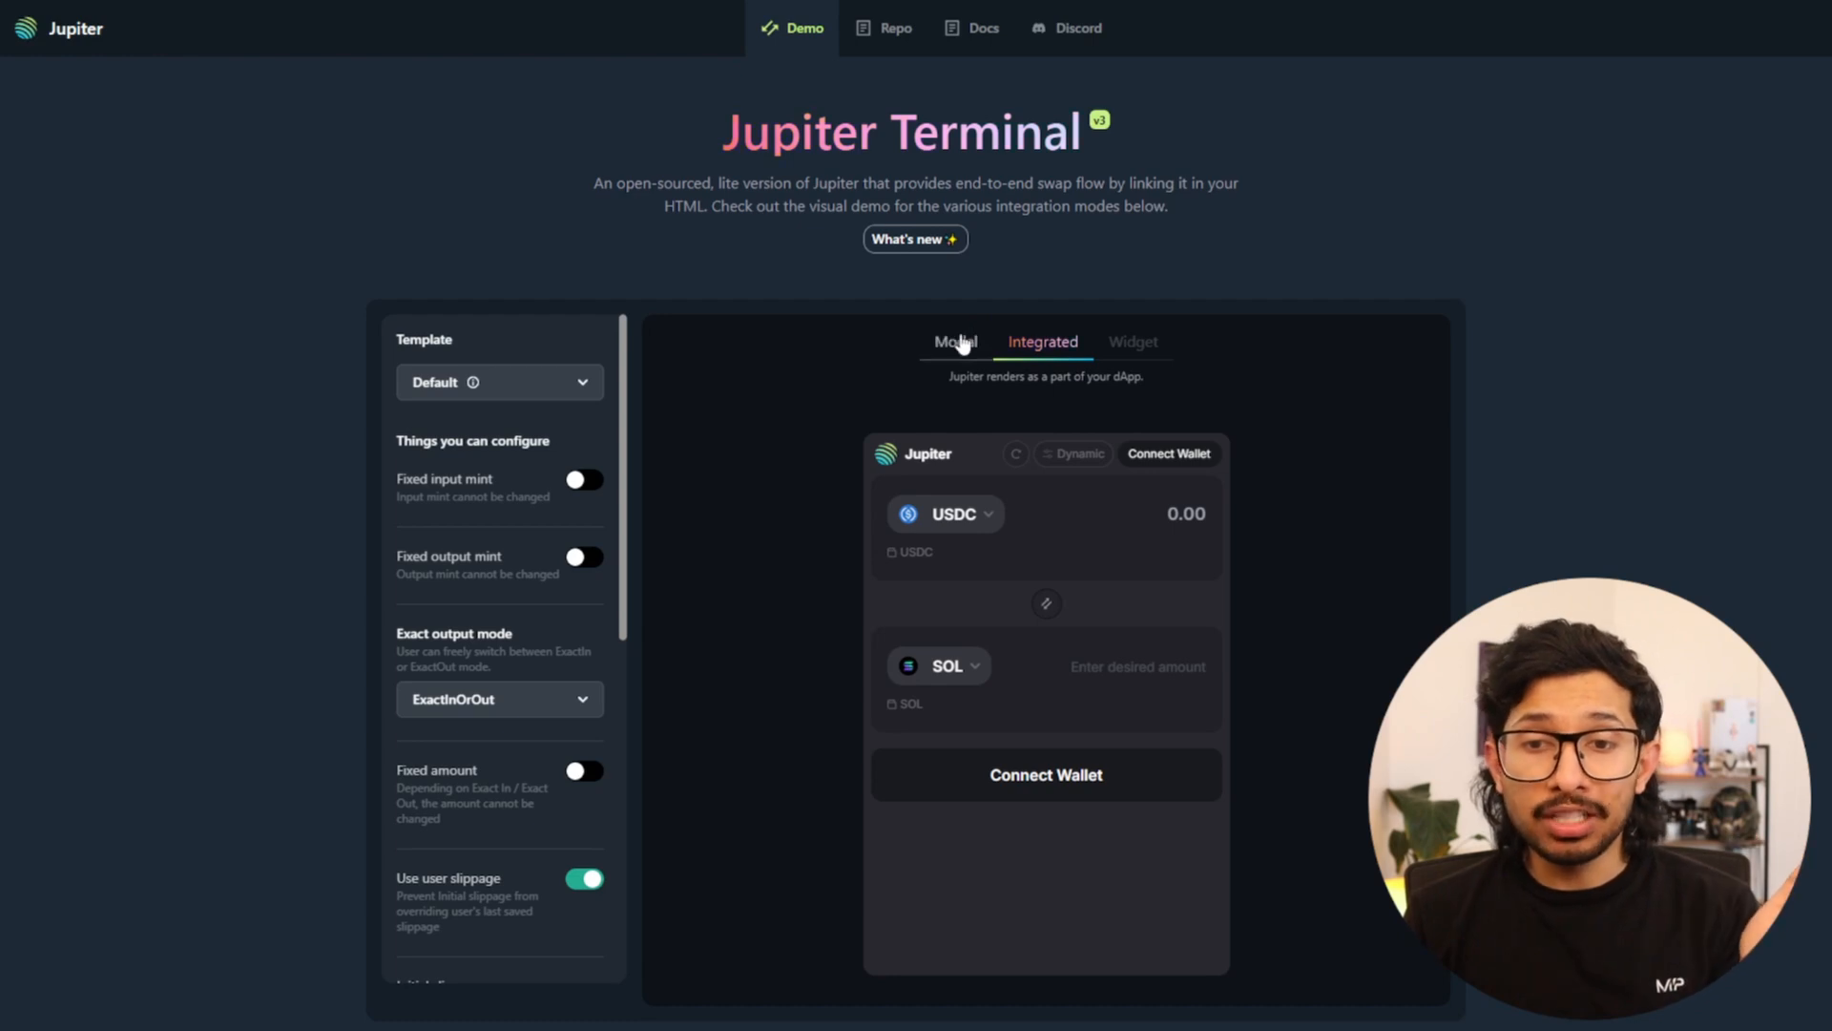
Switch the Terminal demo to Widget mode and preview the swap widget docked bottom-left.
{"action": "left_click", "coordinate": [955, 342]}
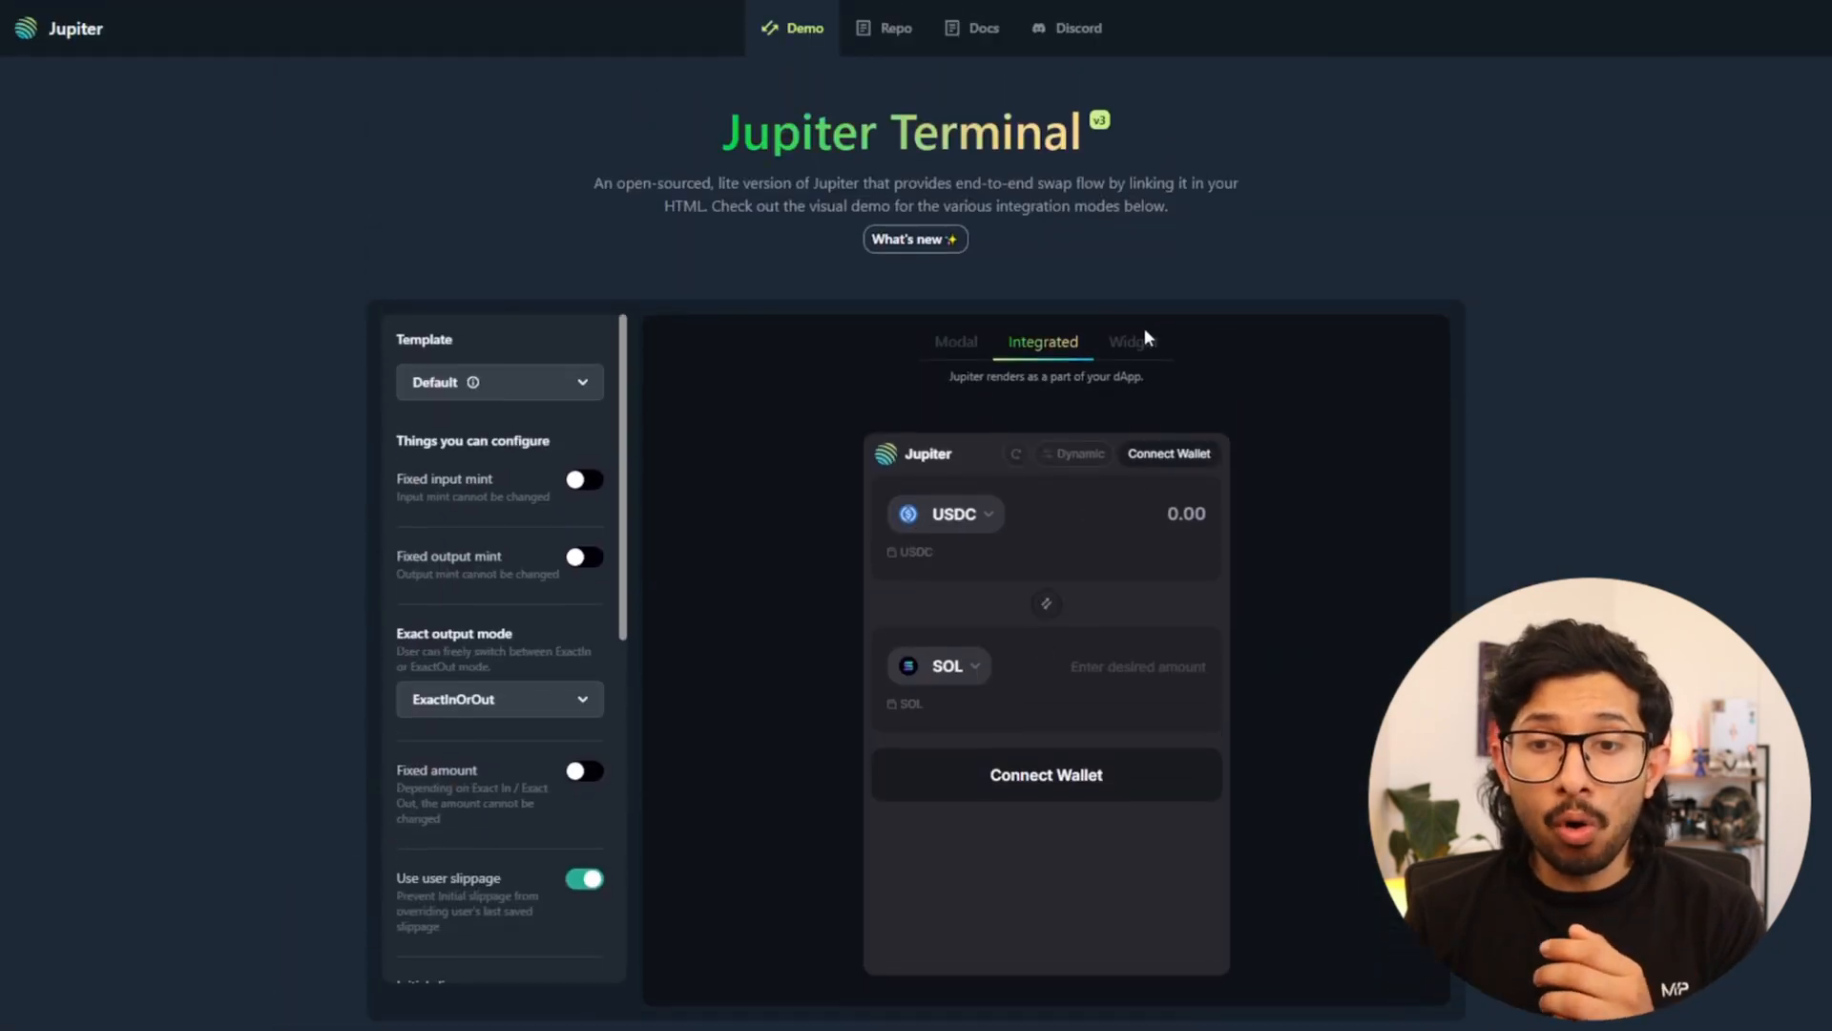
{"action": "left_click", "coordinate": [1132, 342]}
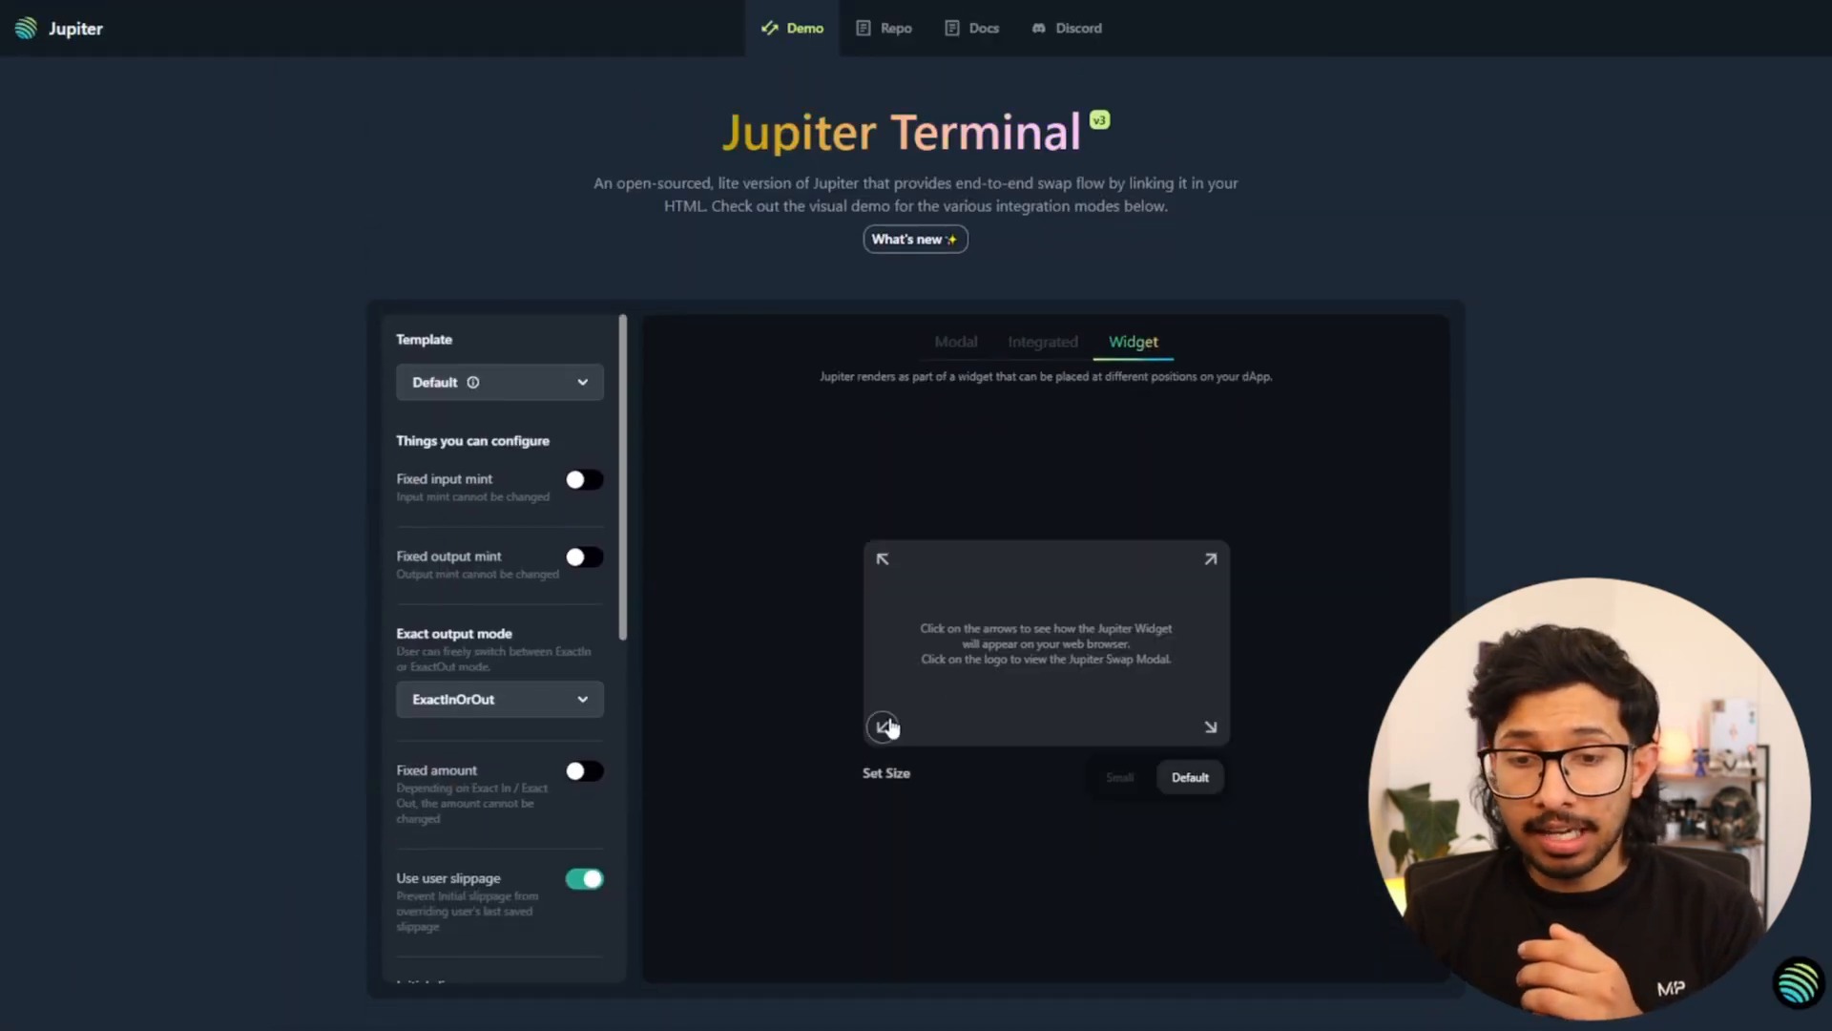
{"action": "left_click", "coordinate": [881, 725]}
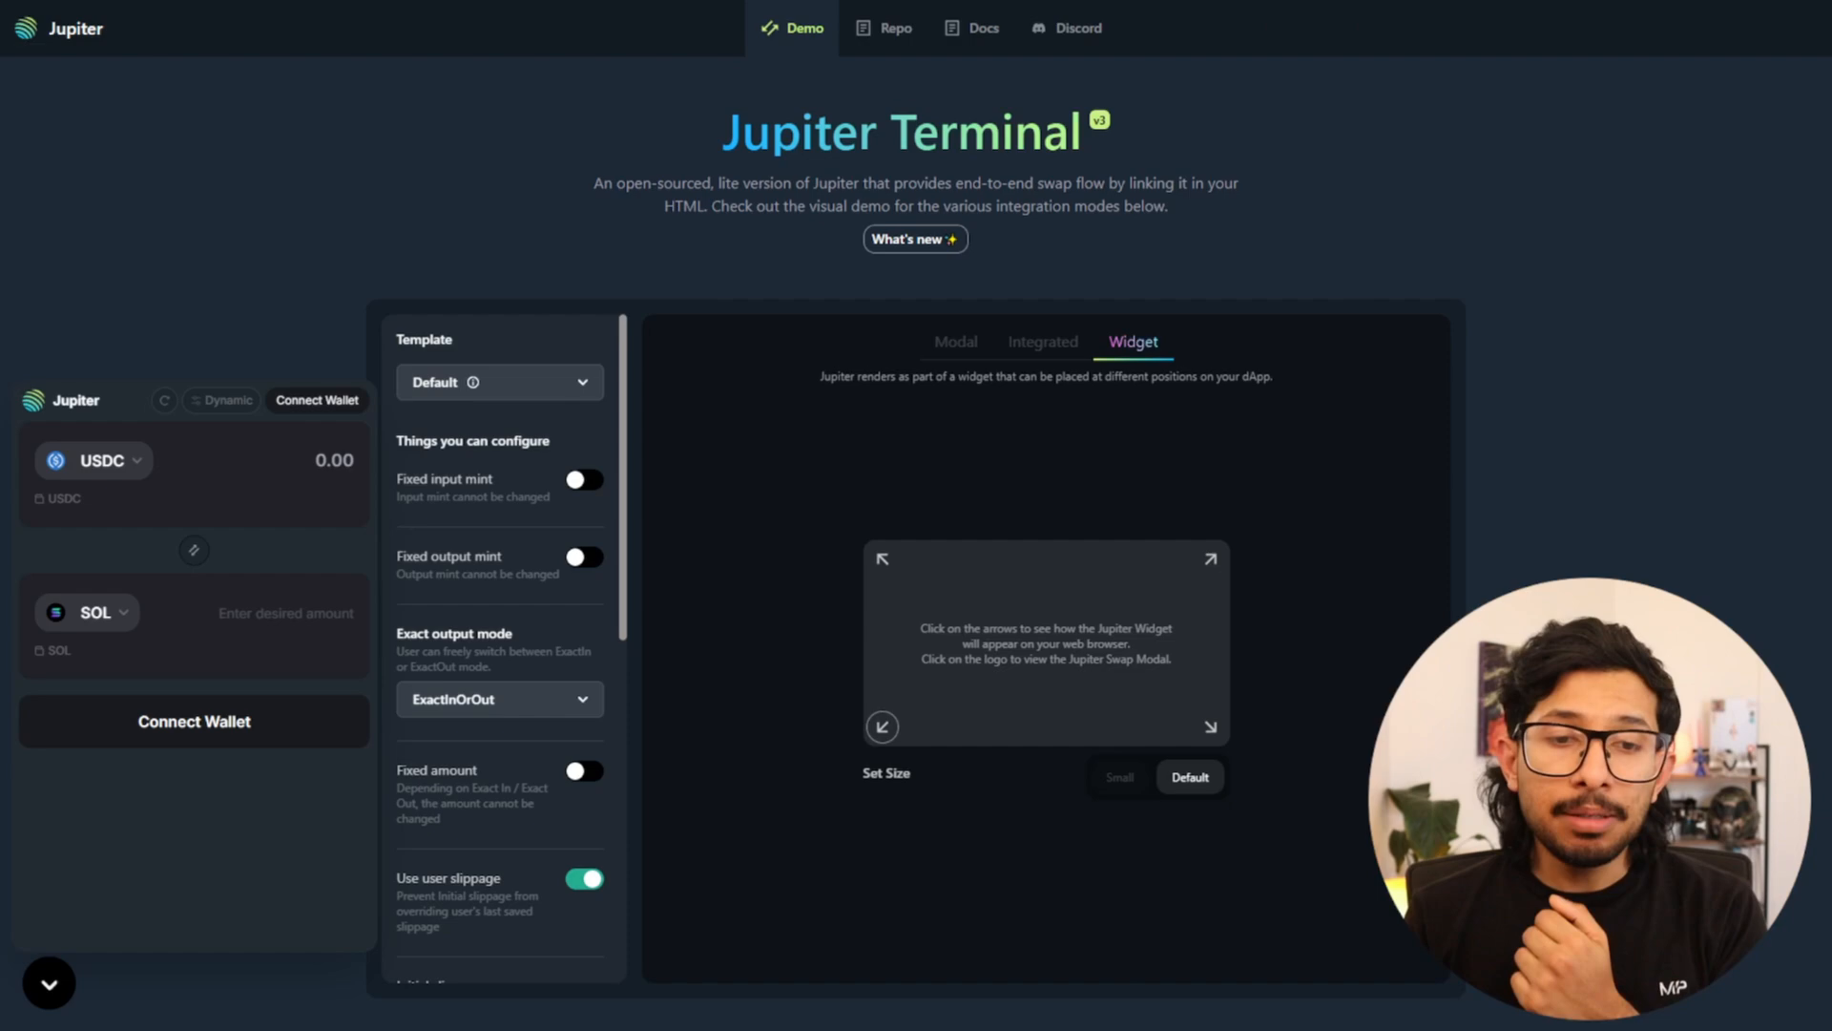
Scroll down to the Setup HTML and Code snippet sections of the widget.
{"action": "scroll", "scroll_direction": "down", "scroll_amount": 3}
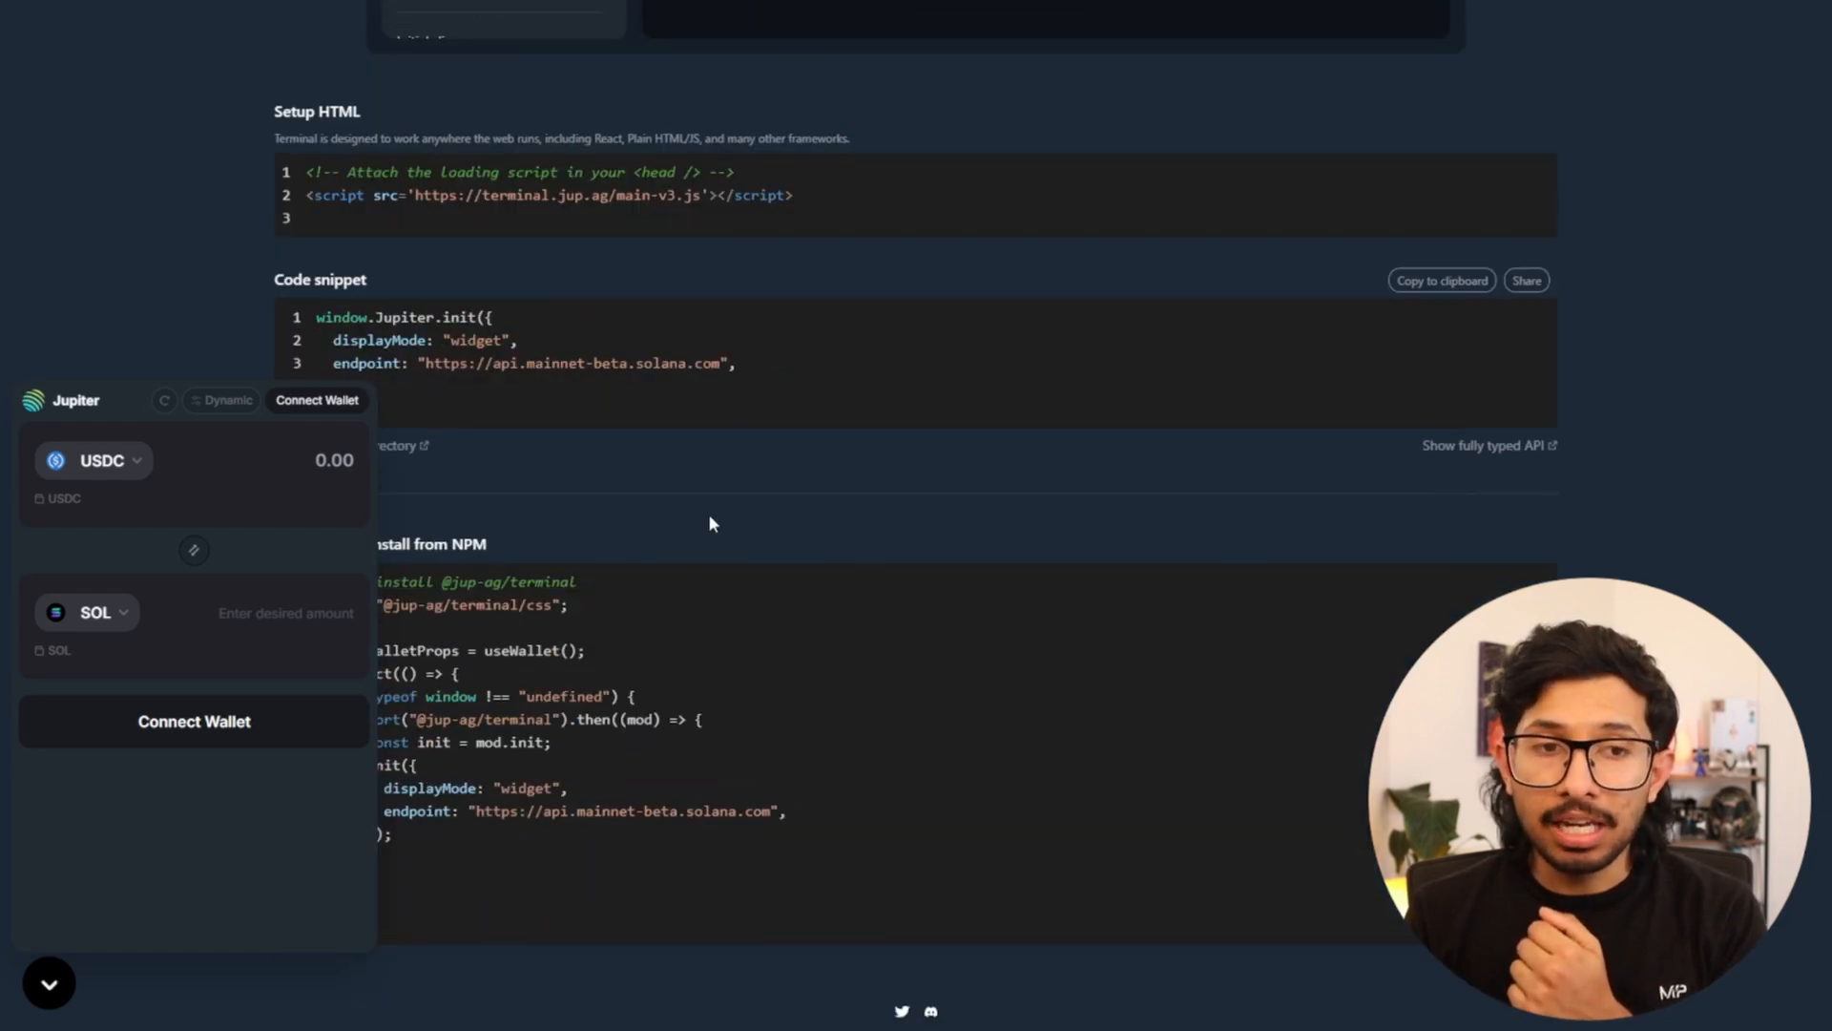
{"action": "left_click", "coordinate": [48, 981]}
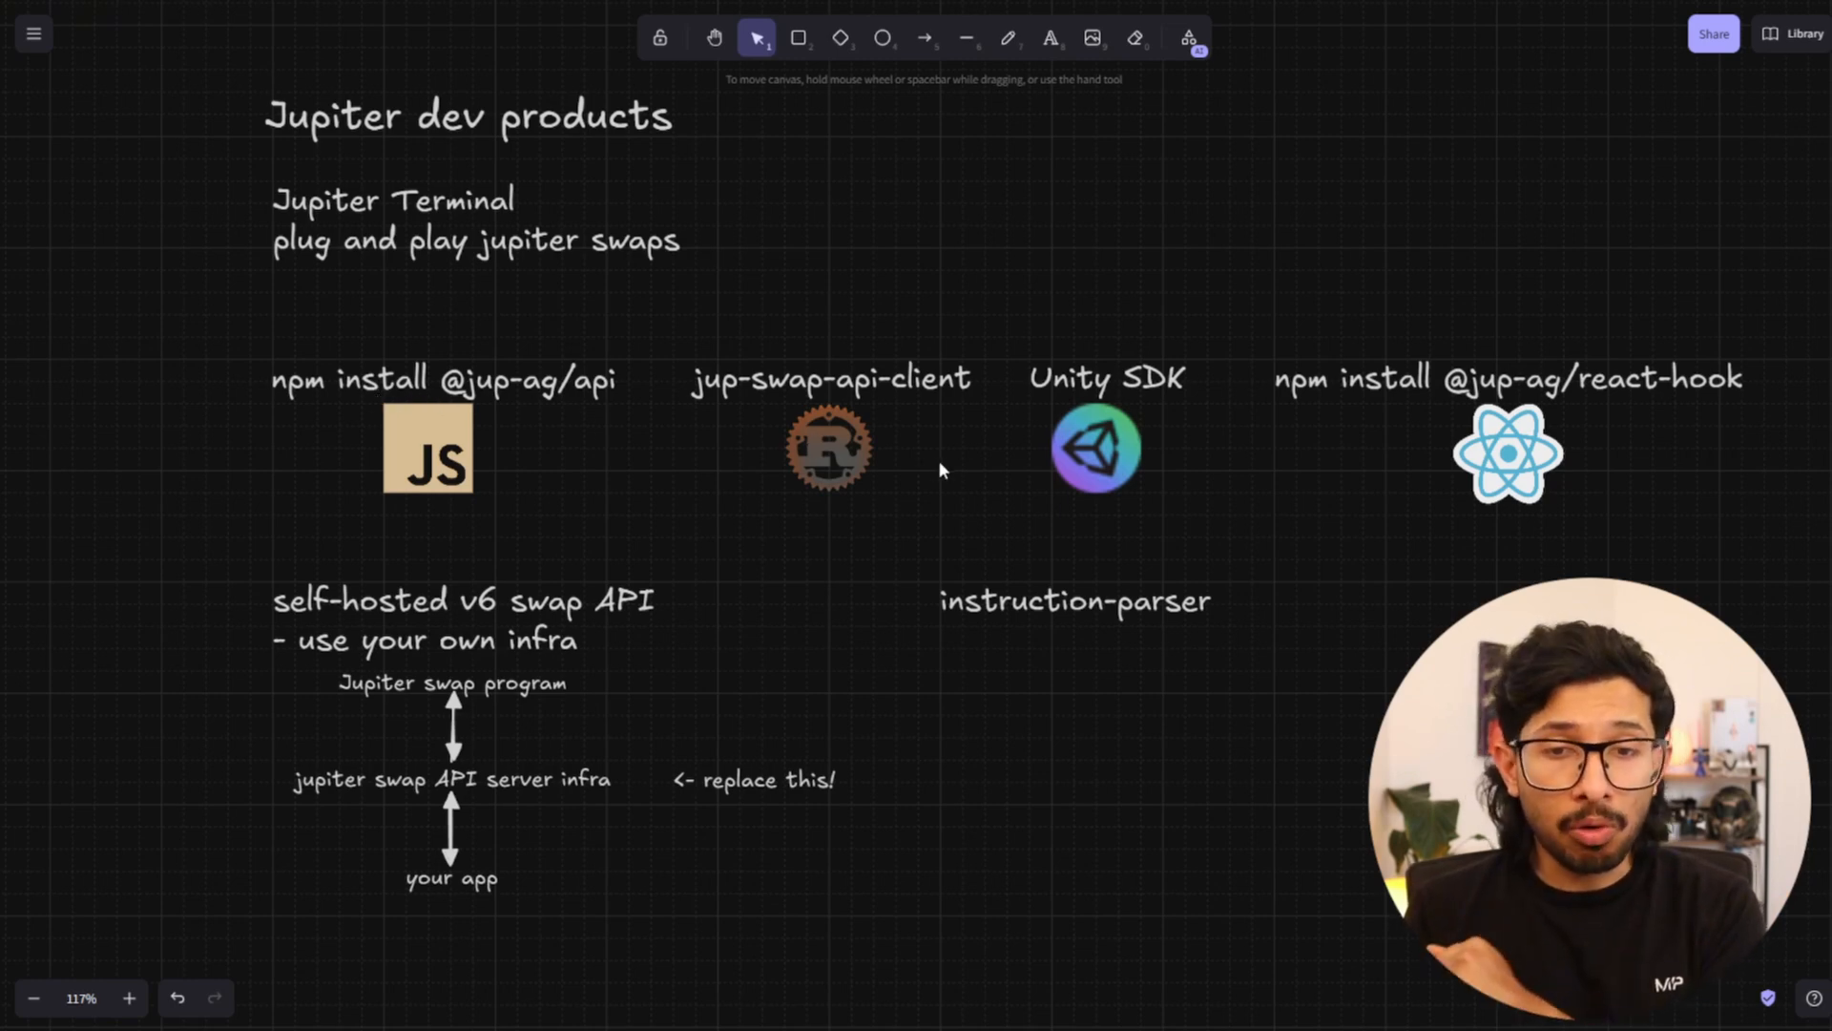
{"action": "mouse_move", "coordinate": [1002, 503]}
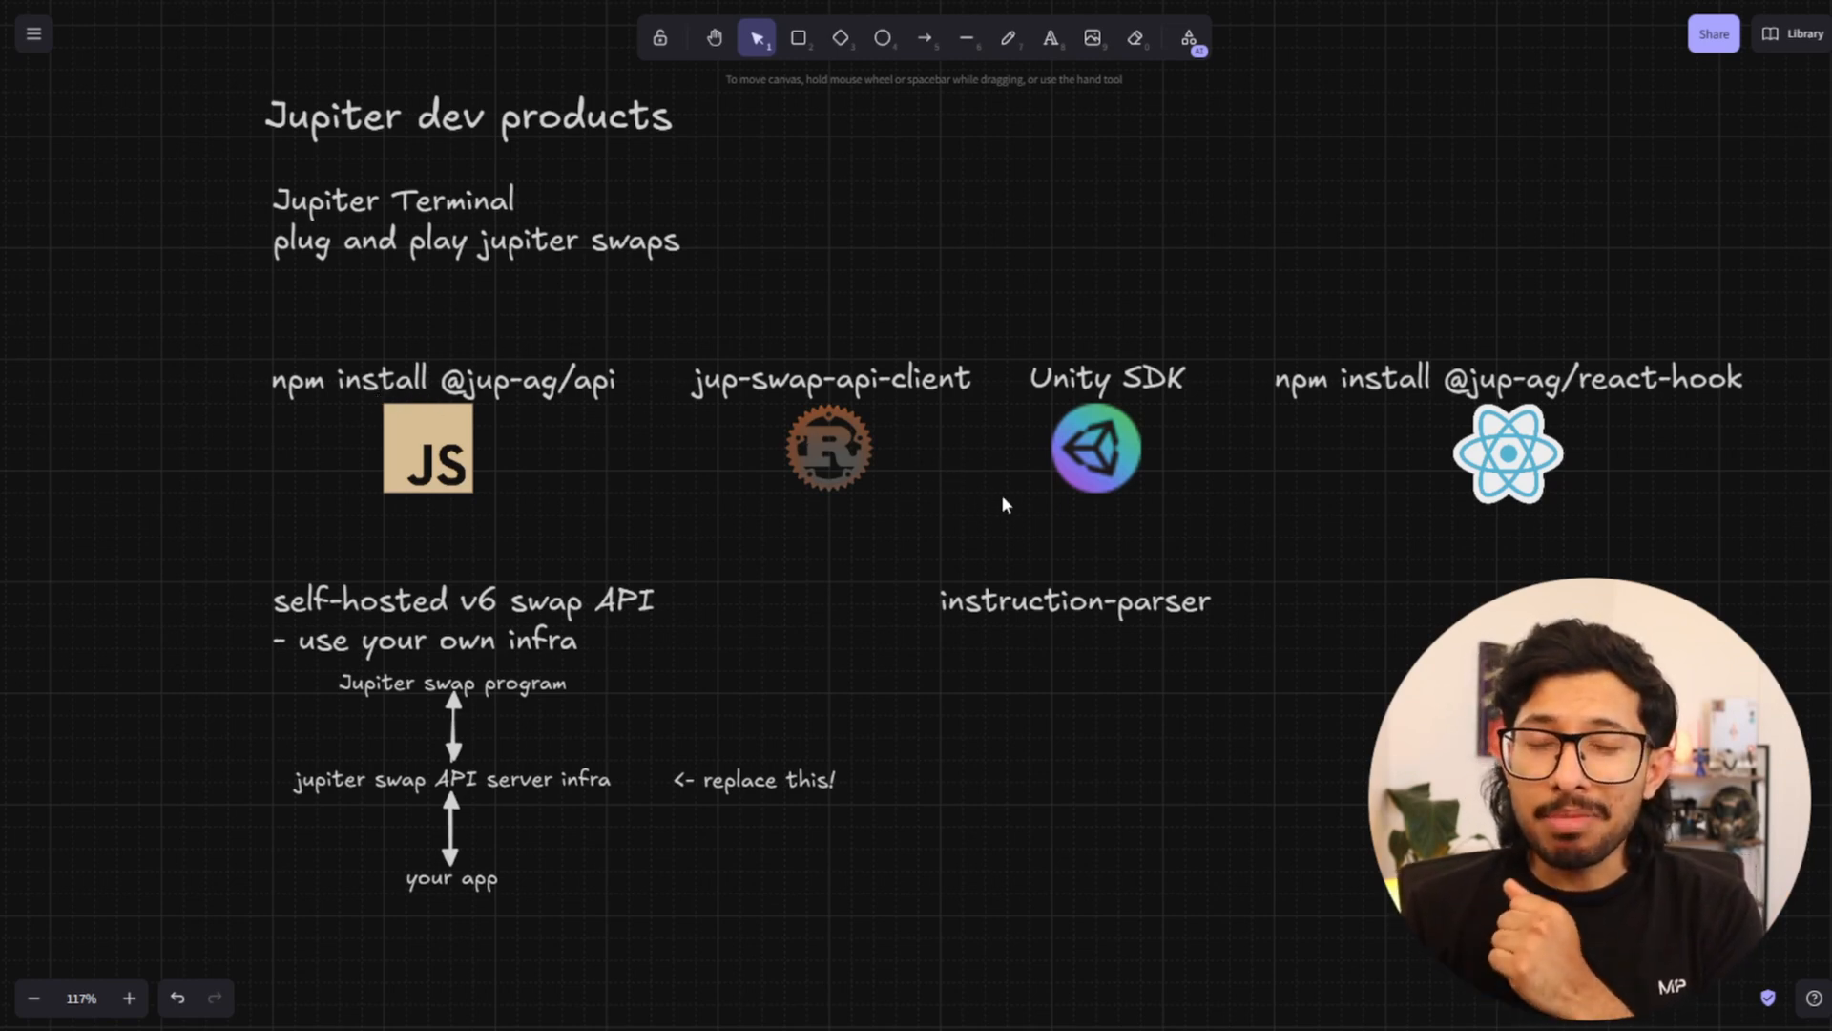
{"action": "mouse_move", "coordinate": [1166, 523]}
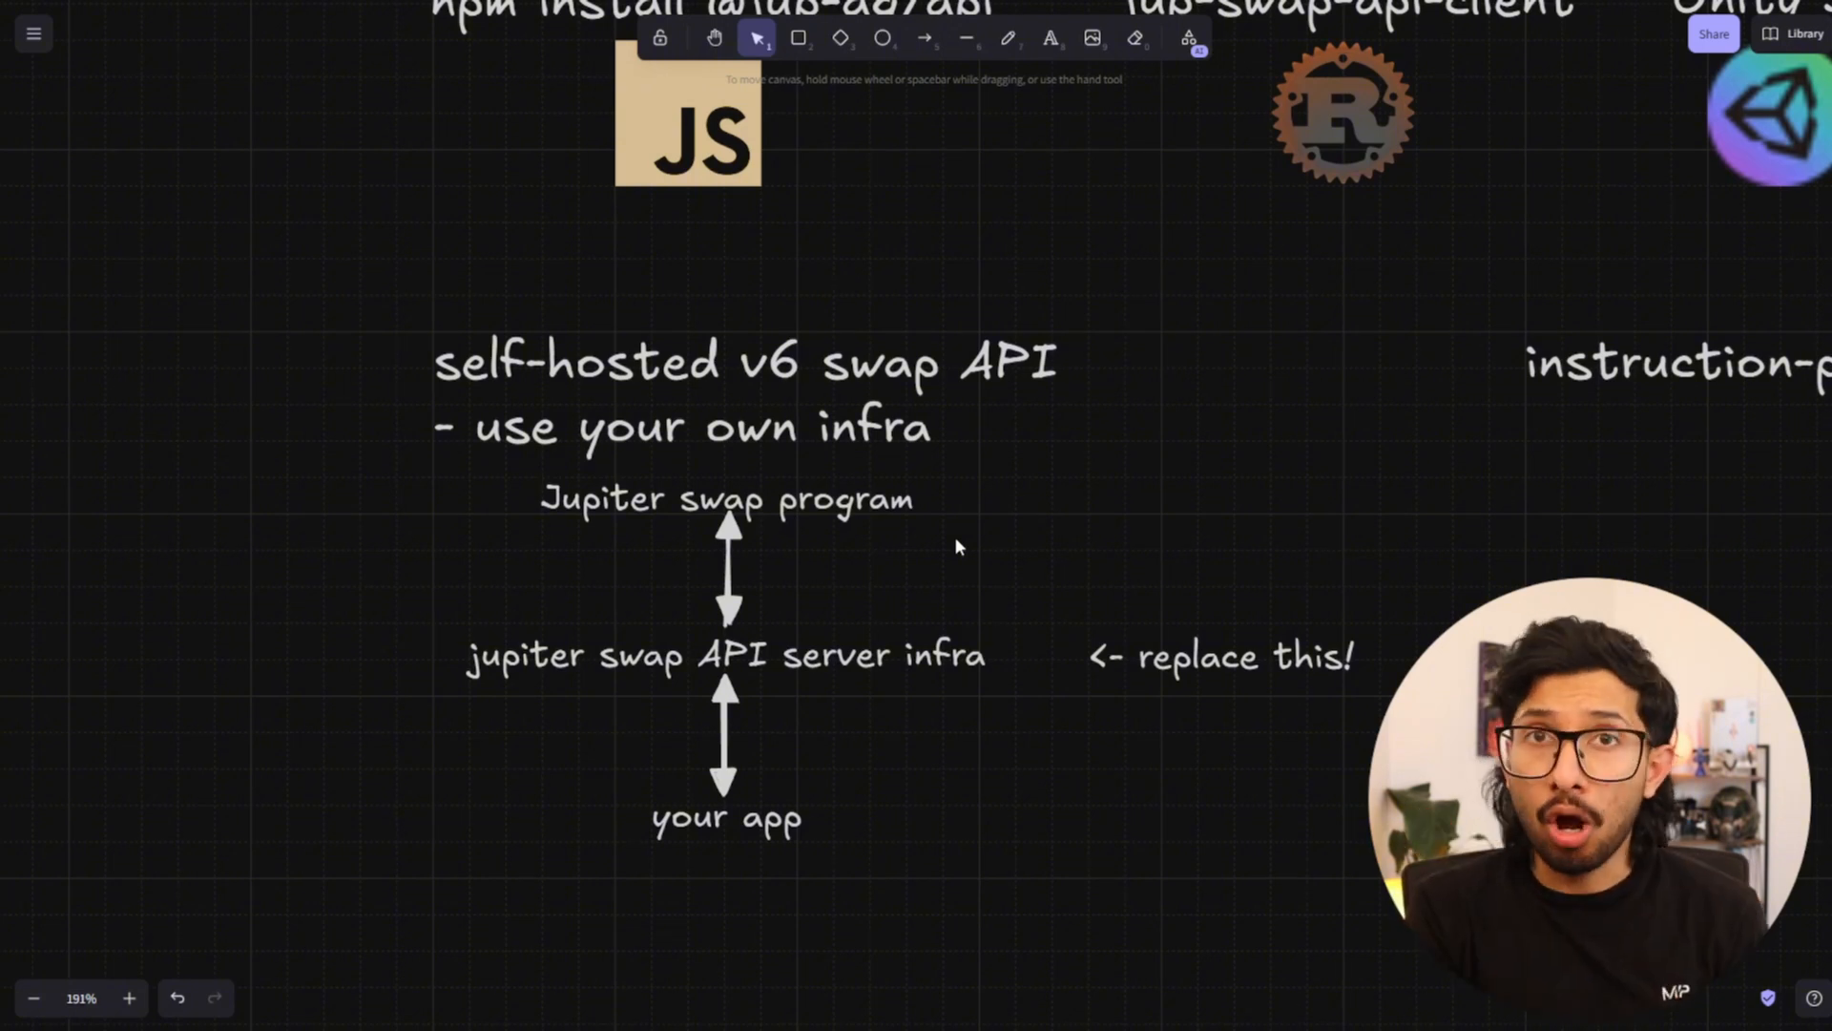
Zoom into the self-hosted v6 swap API diagram on the Excalidraw canvas.
{"action": "scroll", "scroll_direction": "up", "scroll_amount": 3}
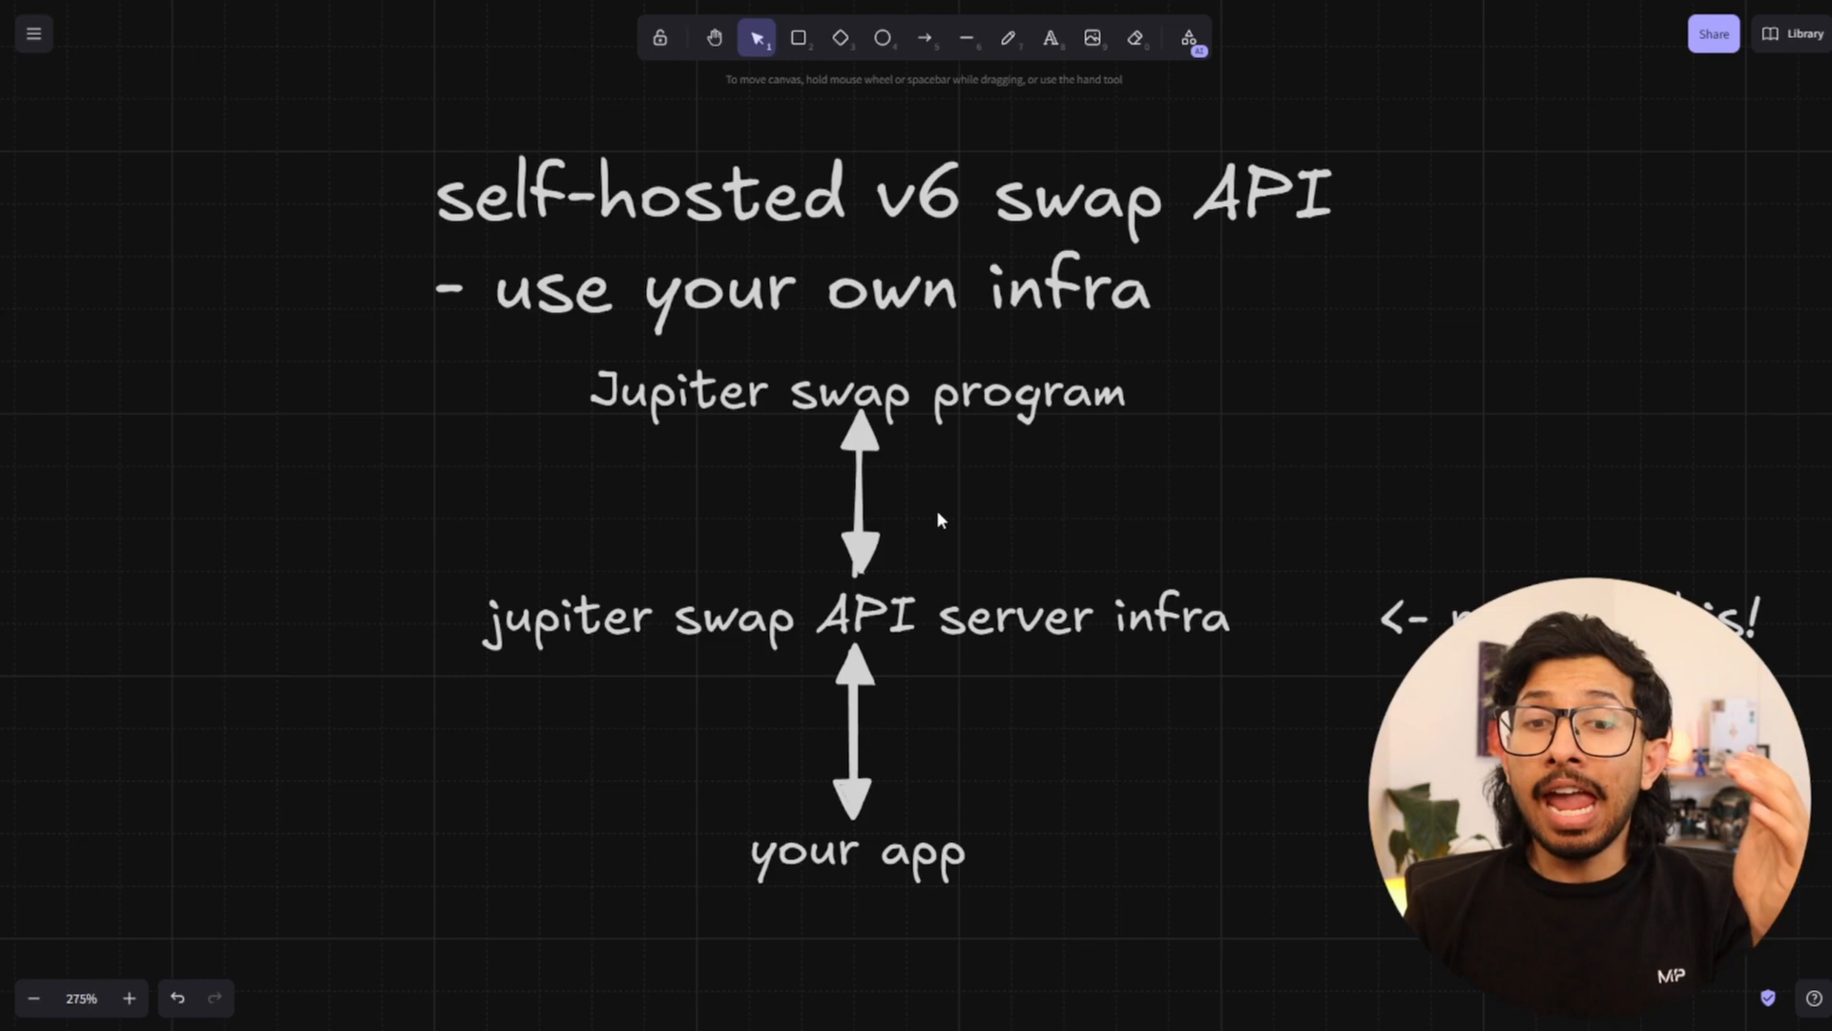
{"action": "mouse_move", "coordinate": [1042, 689]}
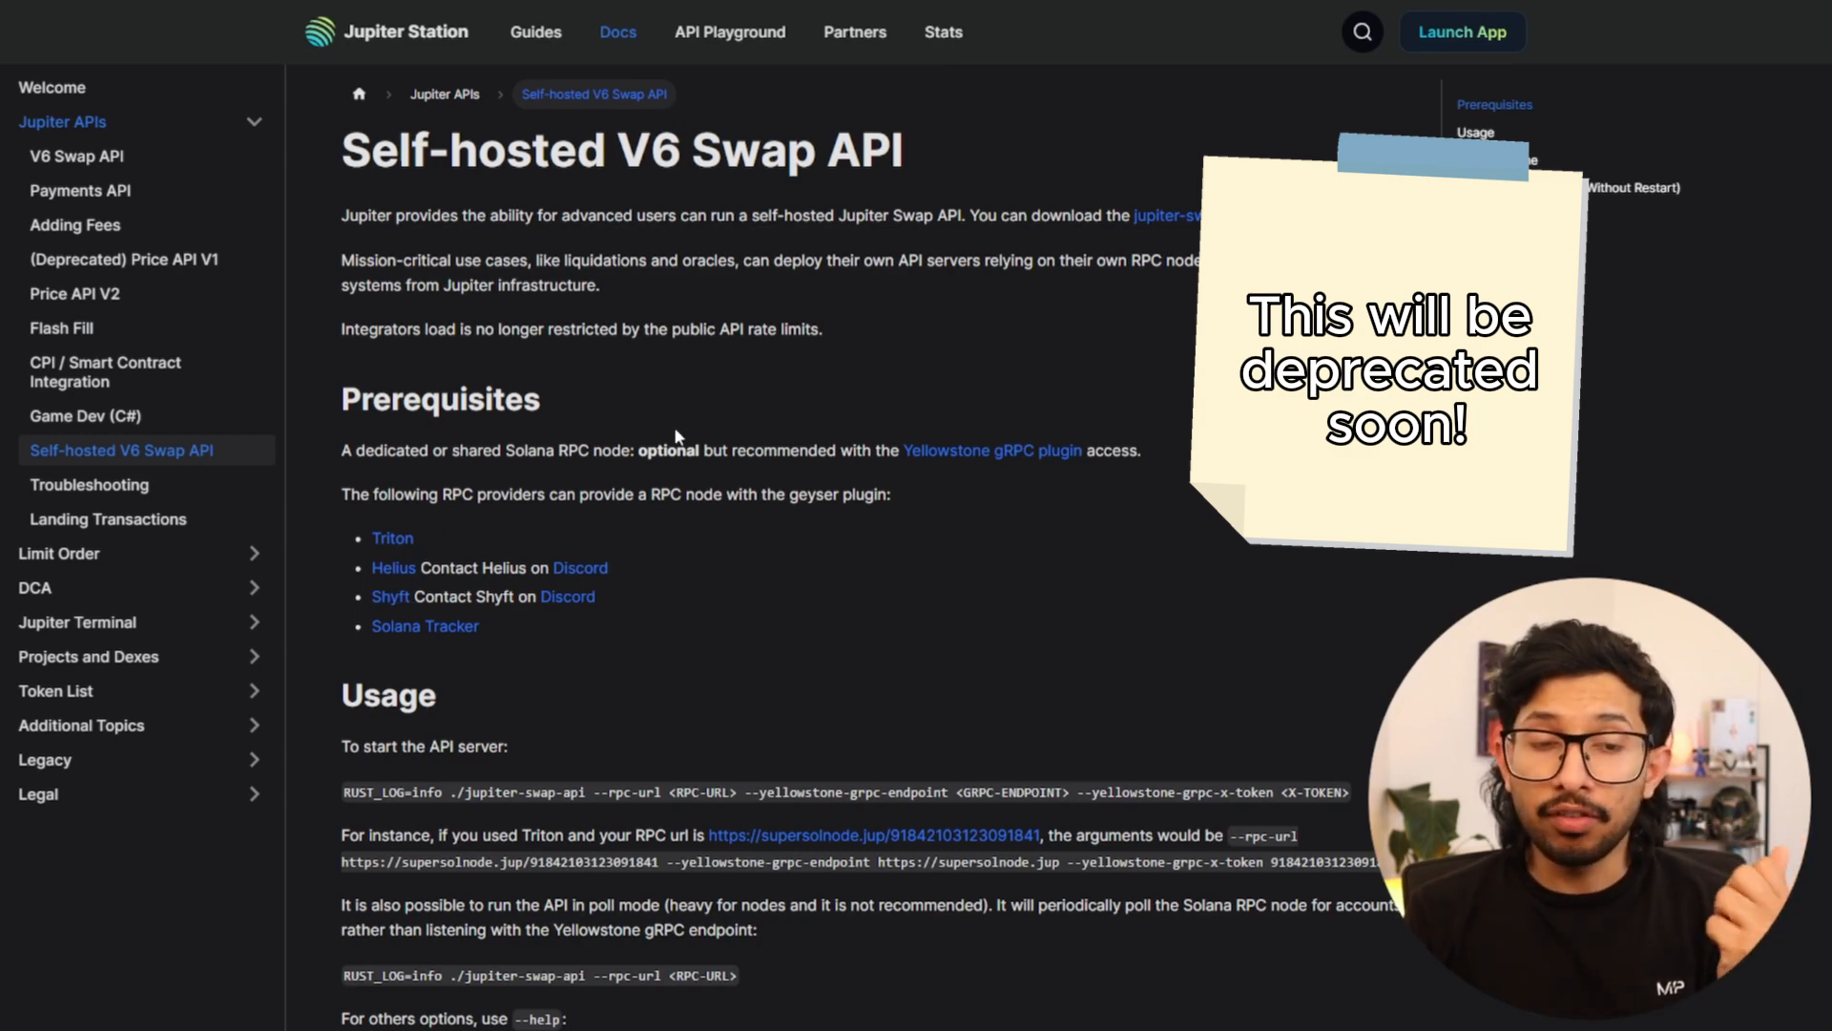
{"action": "mouse_move", "coordinate": [852, 441]}
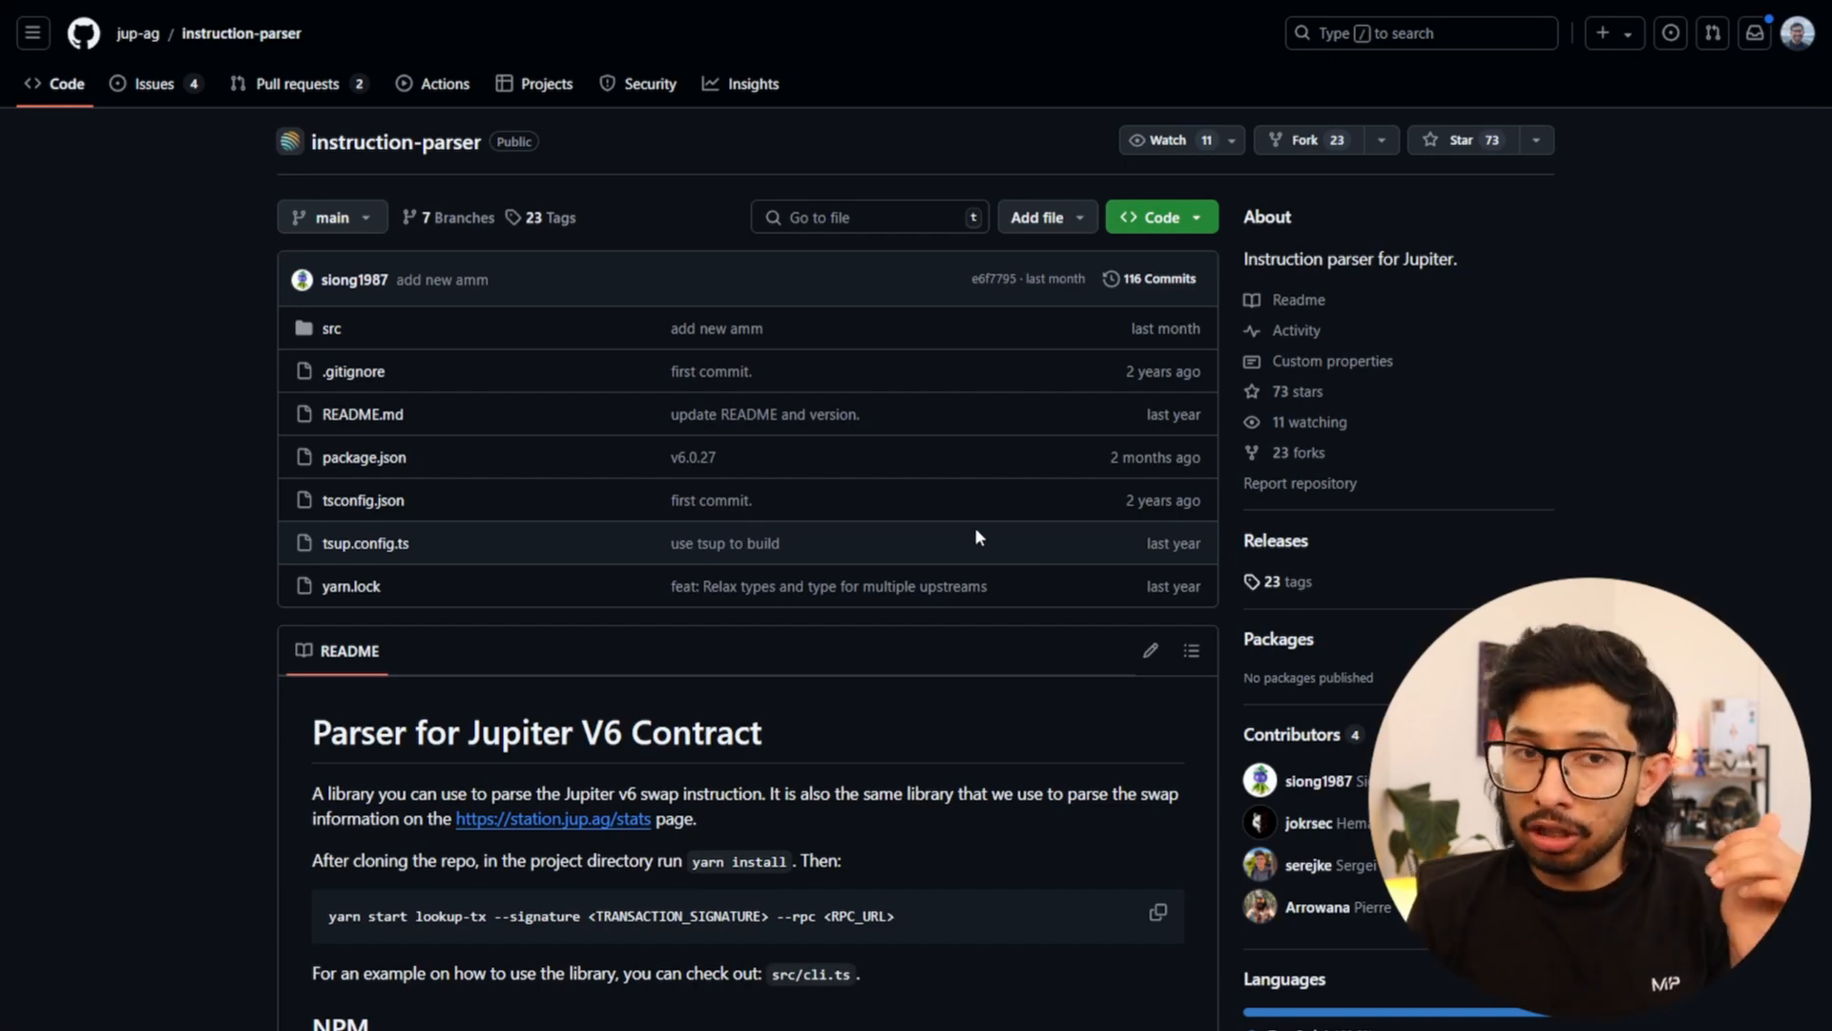
Scroll the jup-ag/instruction-parser README down to its NPM contract version list.
{"action": "scroll", "scroll_direction": "down", "scroll_amount": 3}
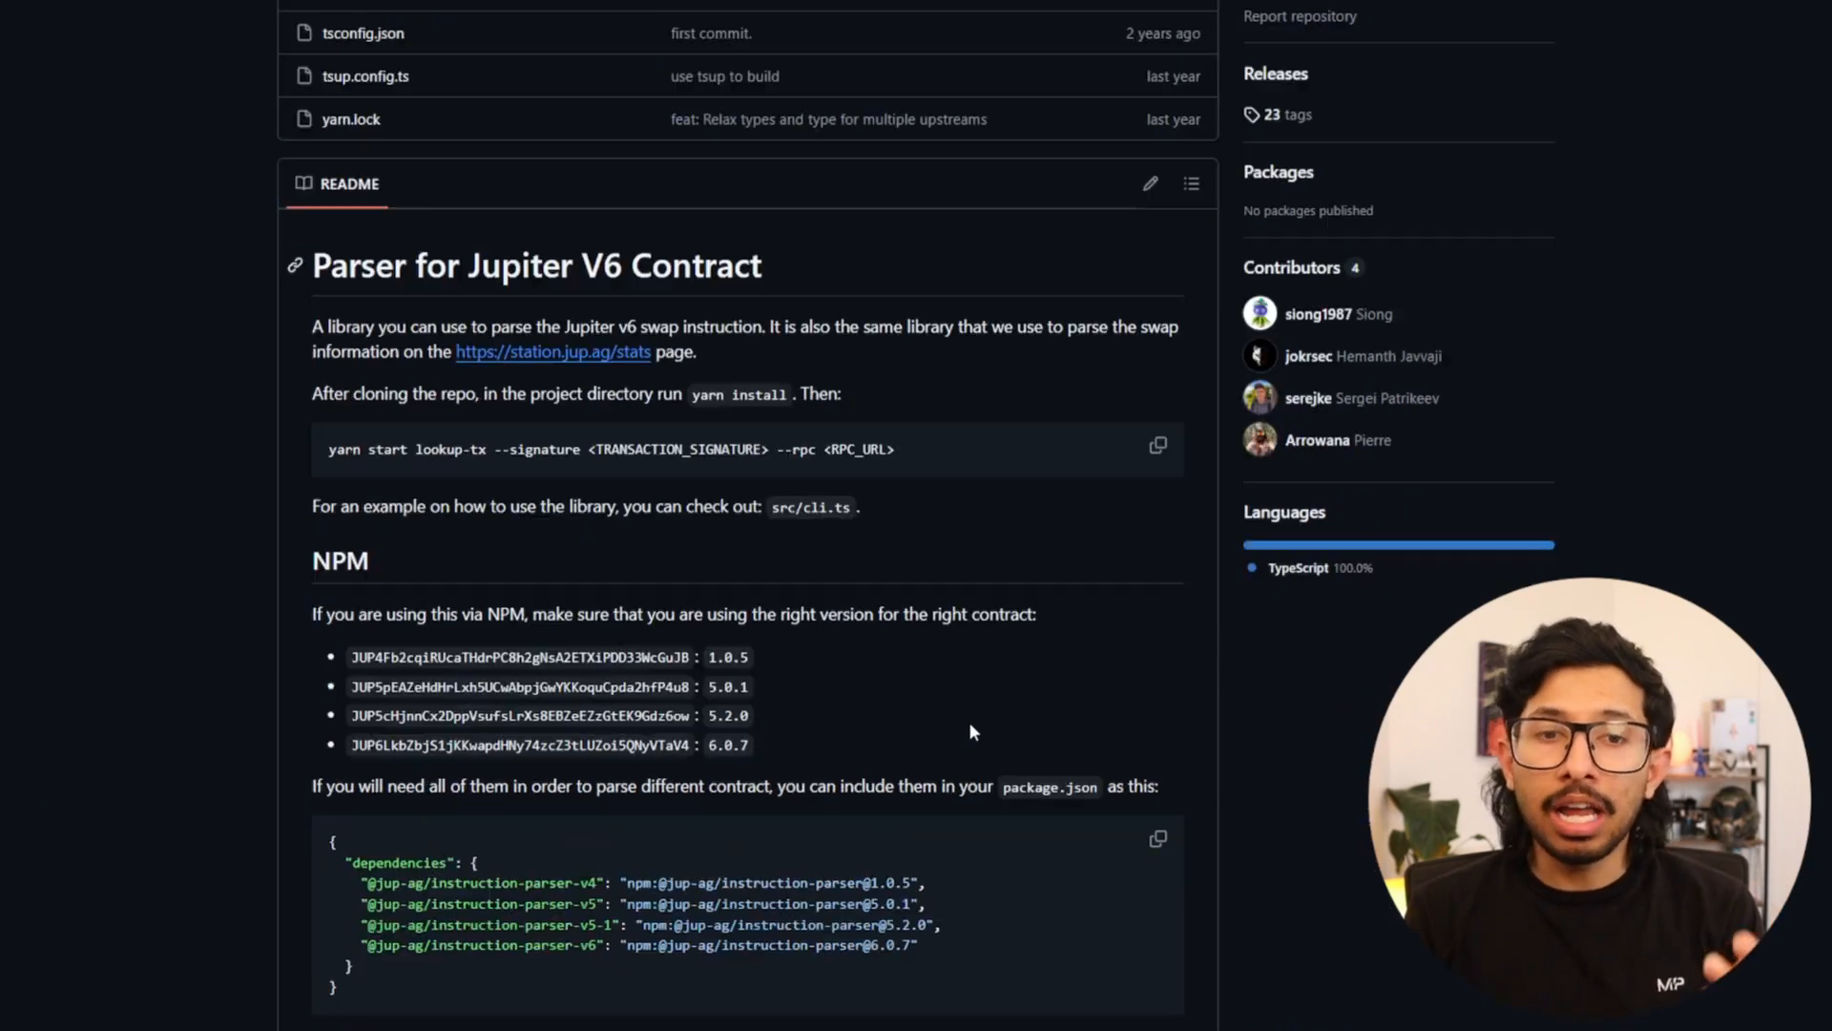
{"action": "scroll", "scroll_direction": "down", "scroll_amount": 3}
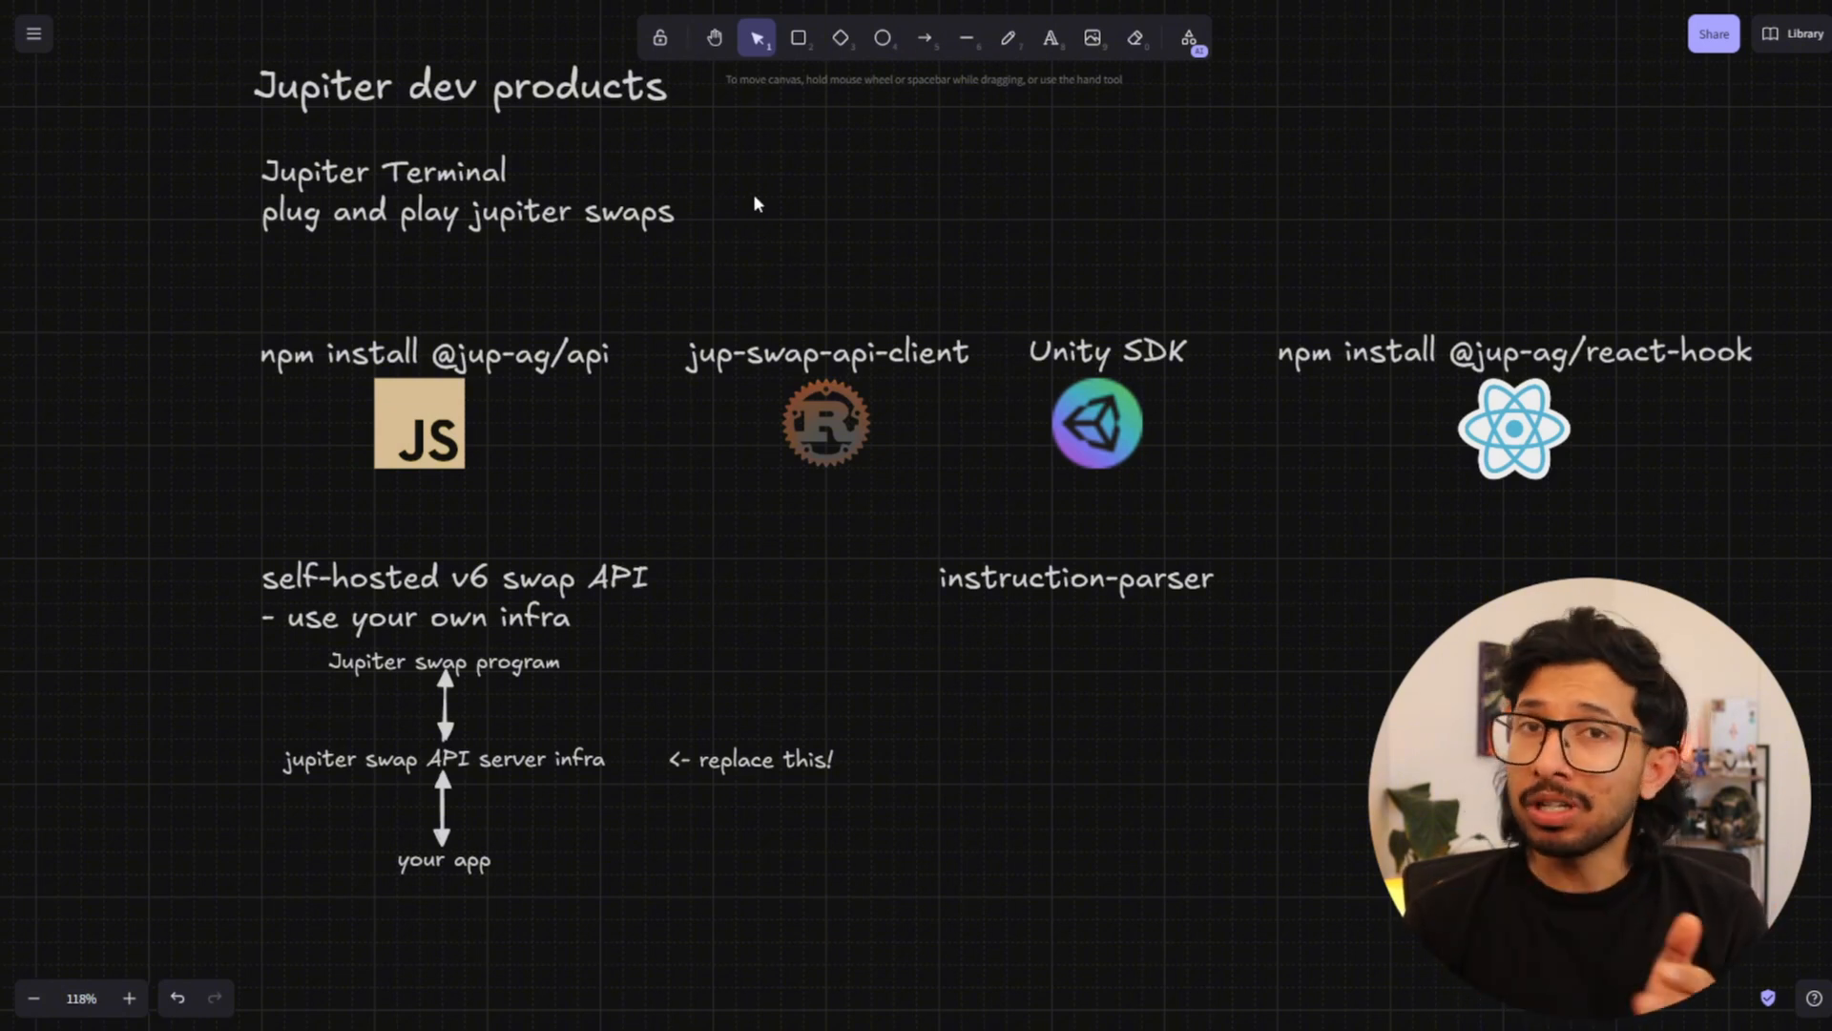
{"action": "mouse_move", "coordinate": [1455, 499]}
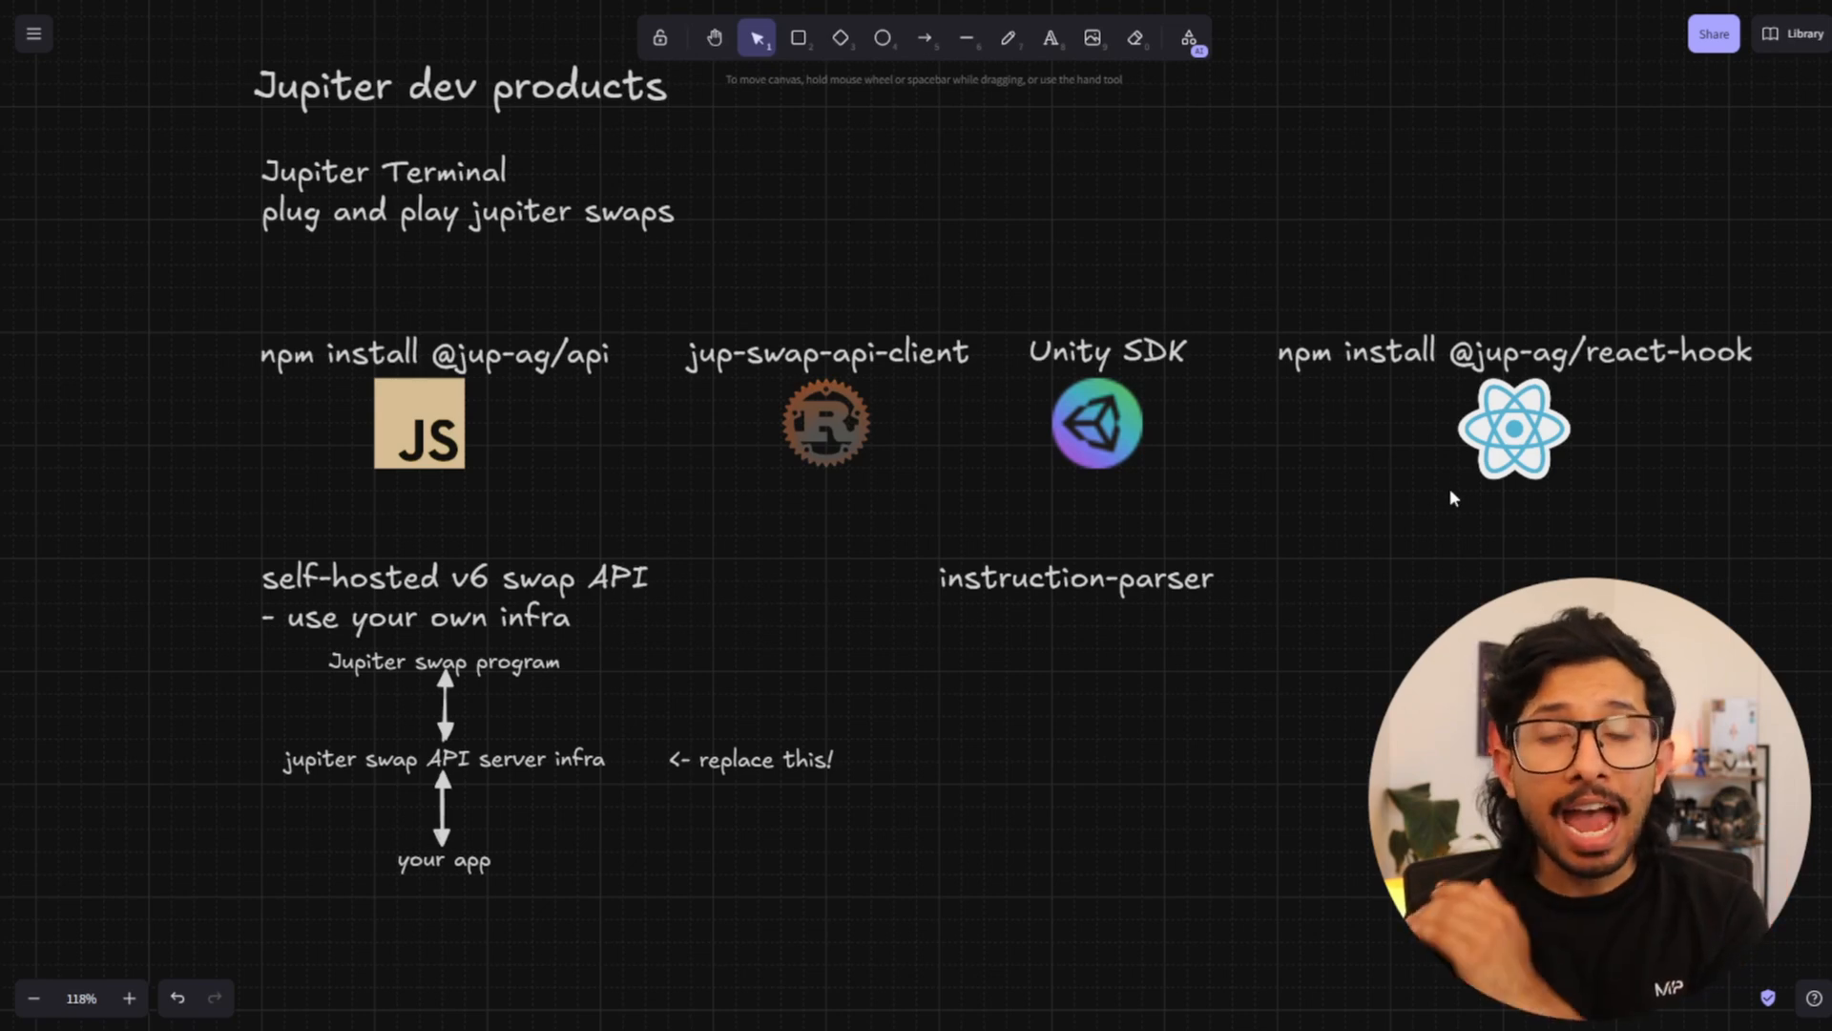